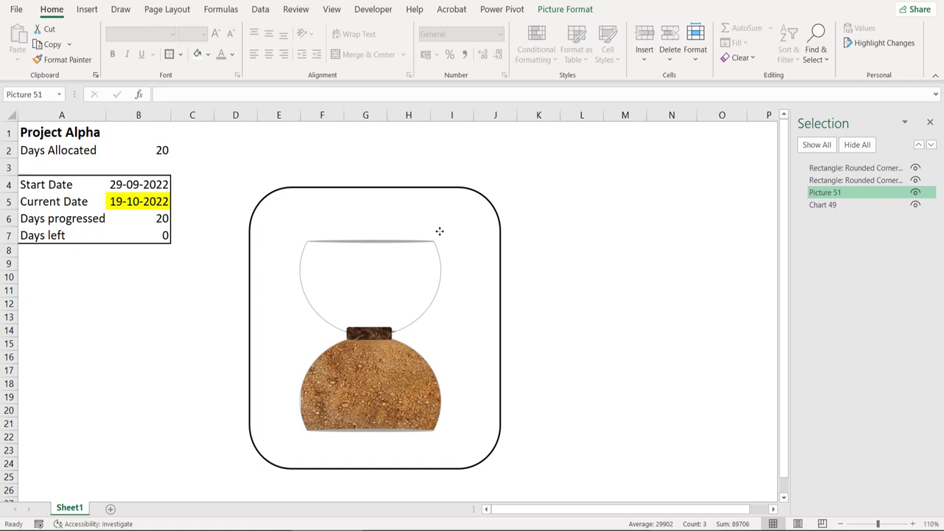
- Leave the hourglass workbook and bring up a new blank PowerPoint slide
left_click(369, 332)
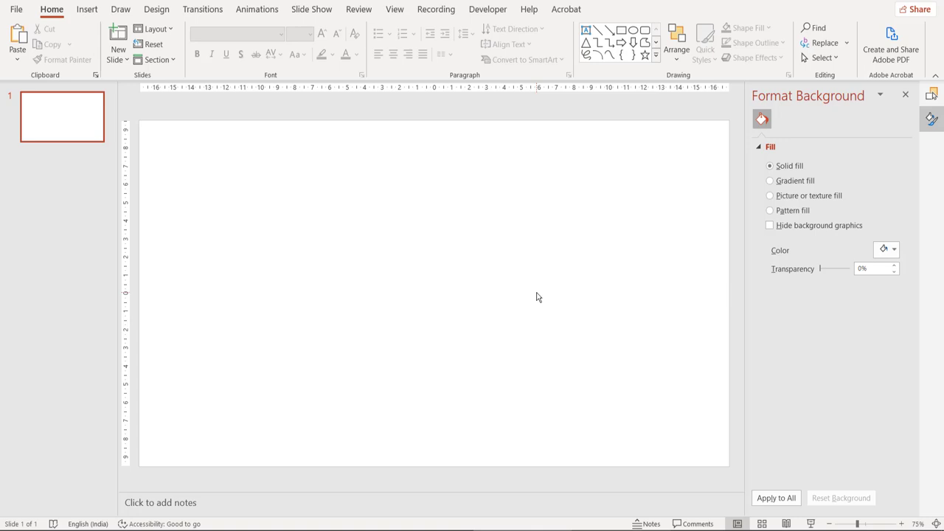
mouse_move(375, 151)
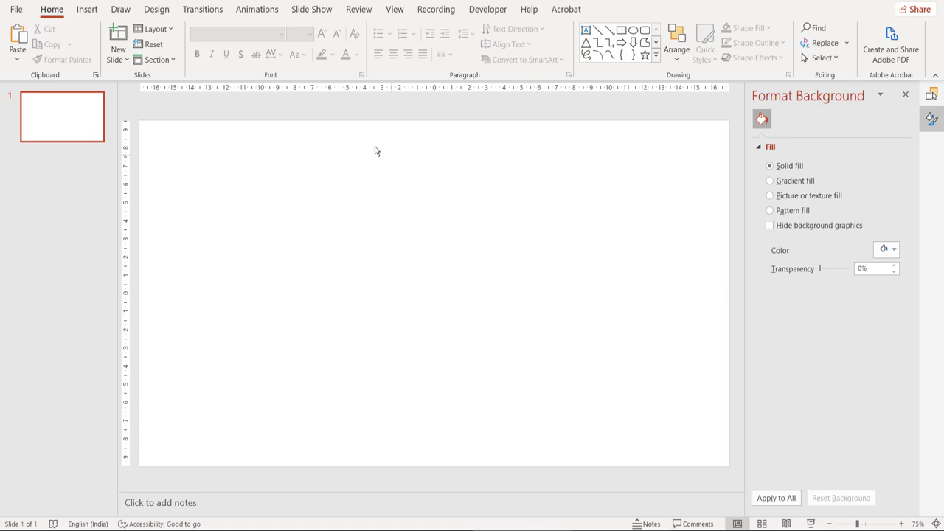
- Draw a blue circle and lay a wide flat oval across its top edge
left_click(85, 8)
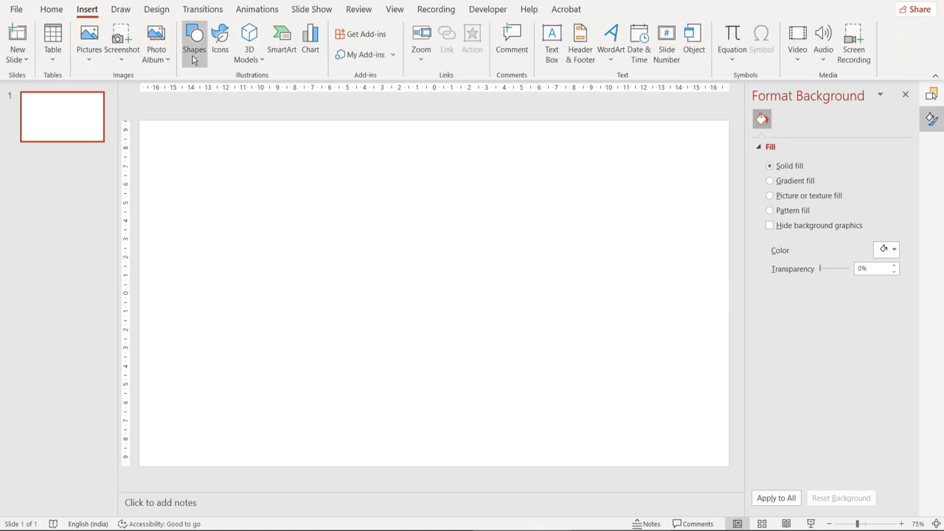
left_click_drag(258, 214, 378, 327)
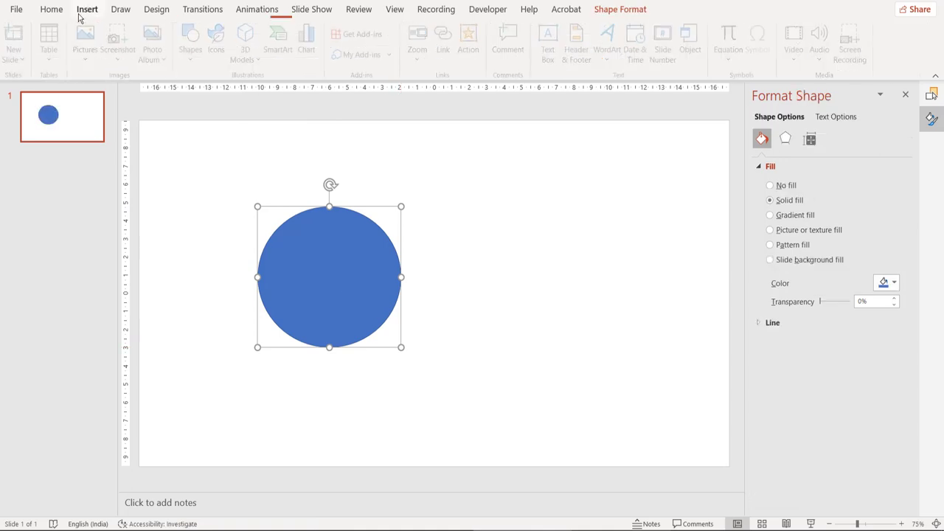
left_click(188, 42)
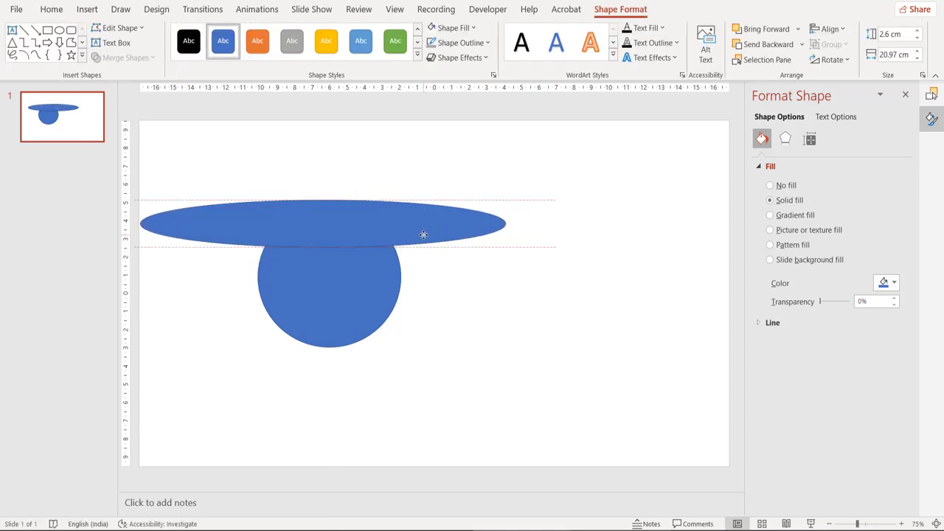
left_click(423, 234)
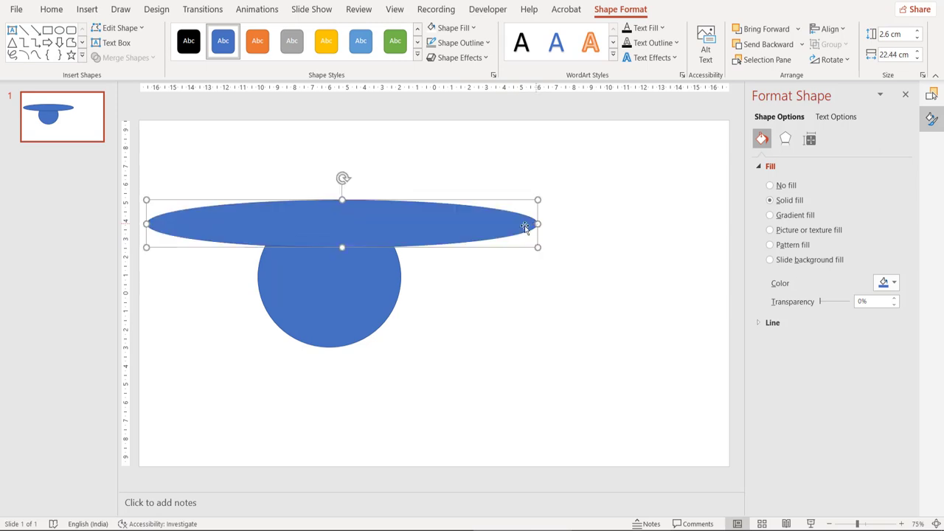
left_click_drag(523, 224, 441, 224)
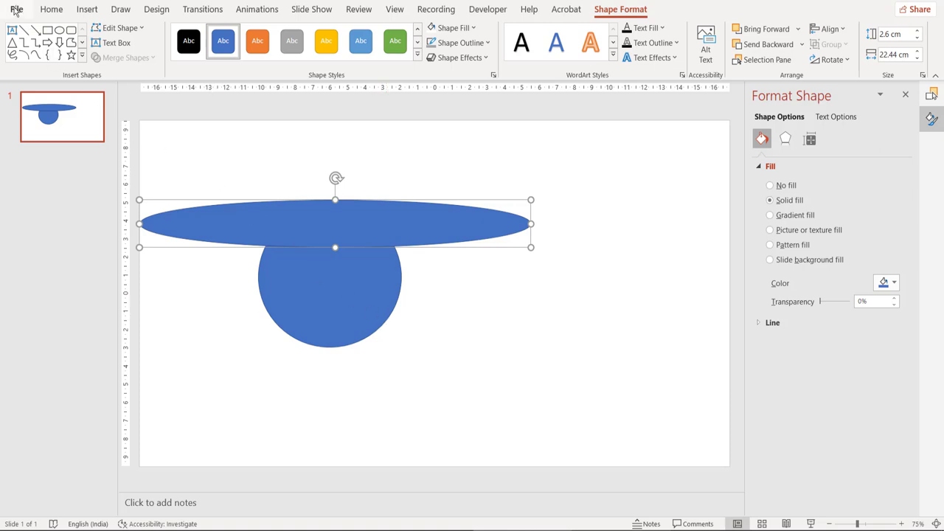
- Reach Customize Ribbon in PowerPoint Options and pick the Merge Shapes command
left_click(16, 9)
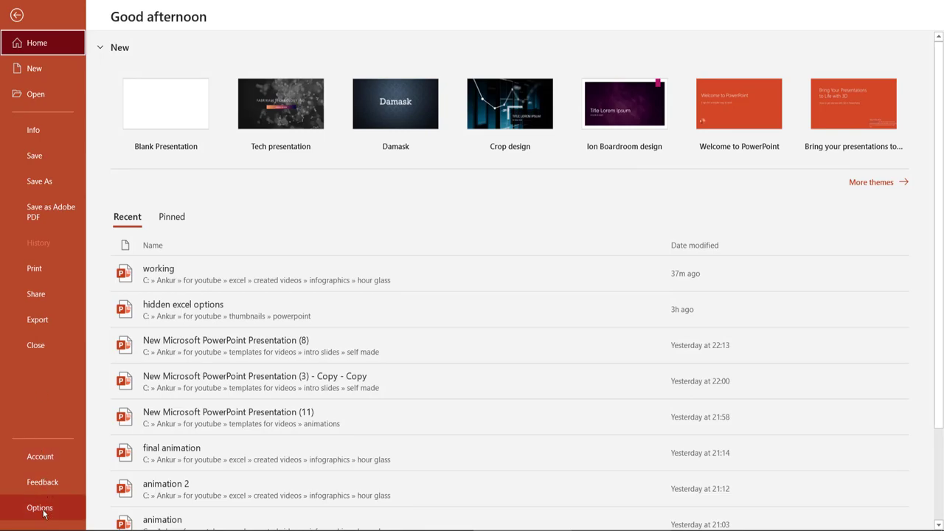
left_click(39, 507)
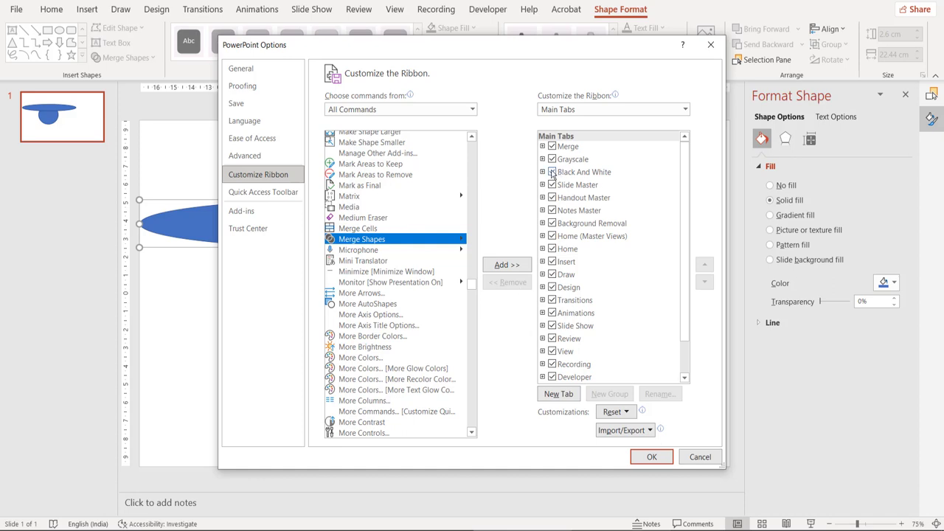
left_click(552, 172)
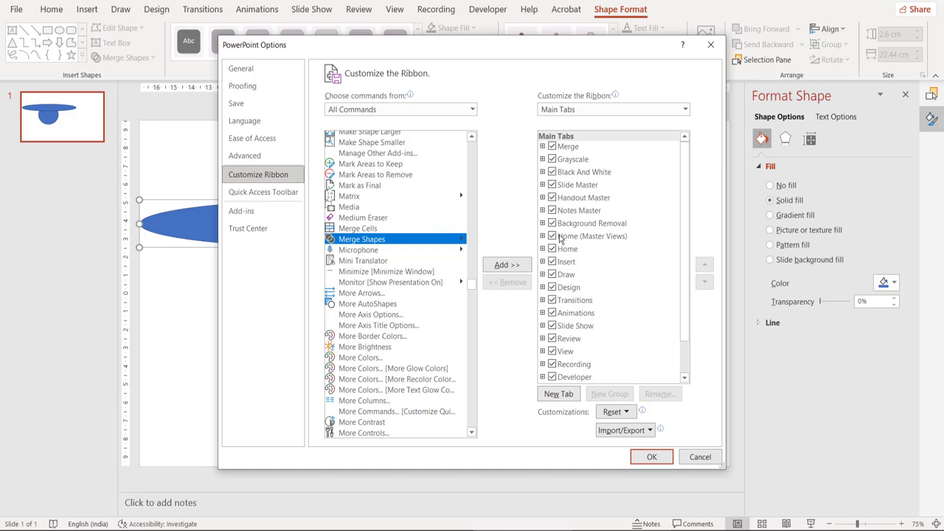
mouse_move(569, 281)
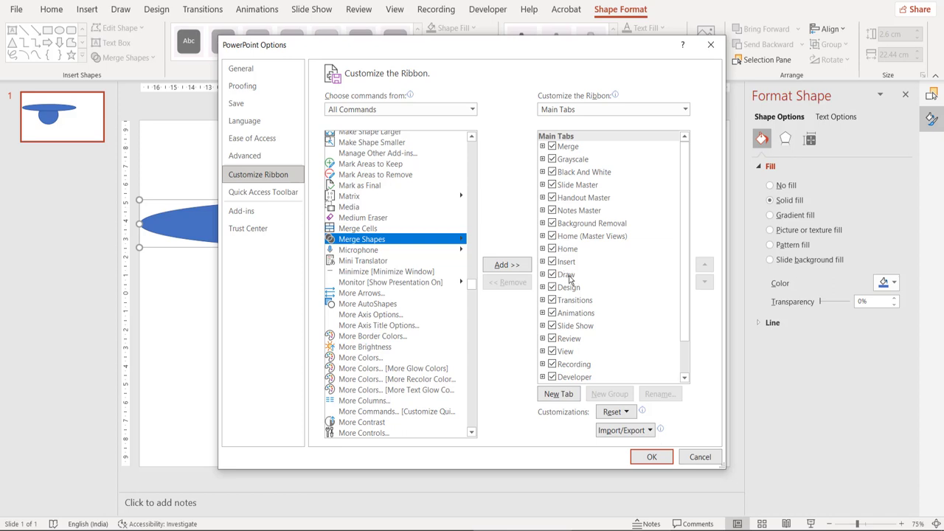
- Create a new group under the Draw commands as the destination for Merge Shapes
left_click(543, 273)
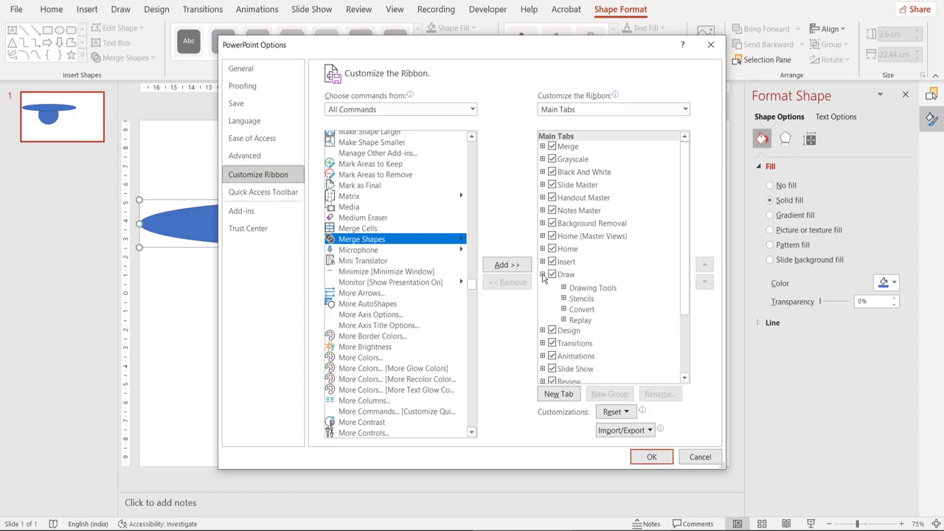
scroll("down", 3)
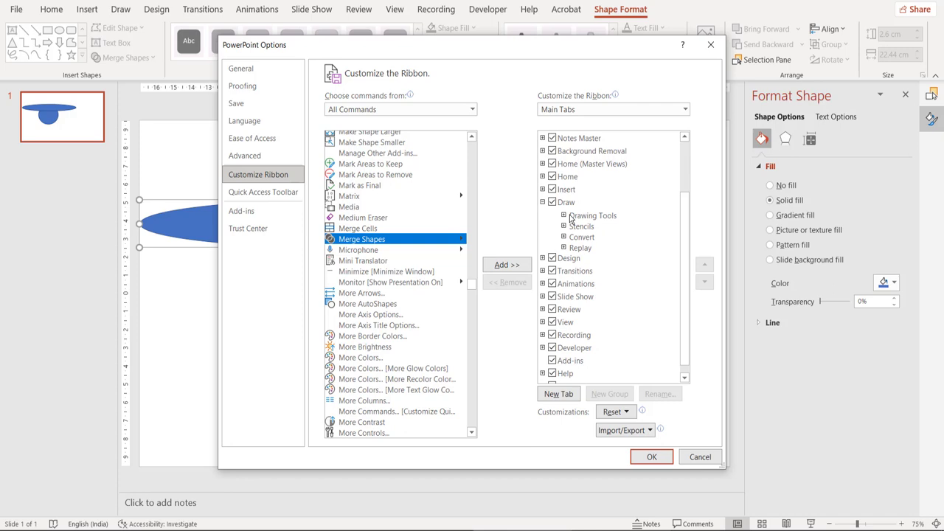
left_click(567, 202)
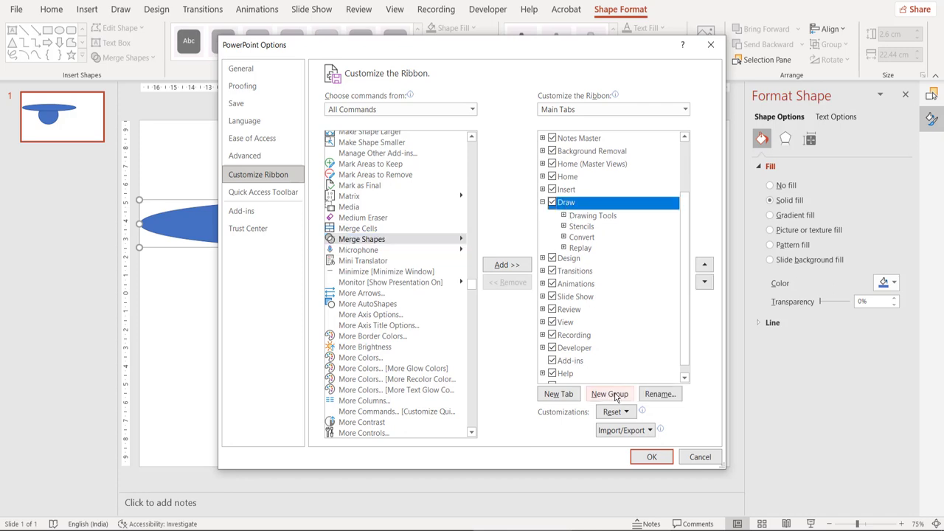
left_click(609, 392)
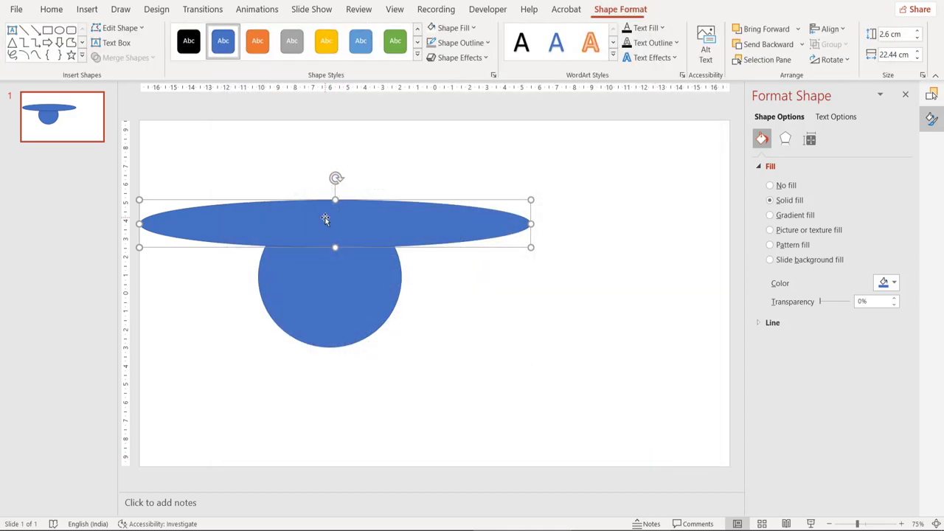
- Subtract the oval from the circle to form a bowl and shift it left
left_click(121, 9)
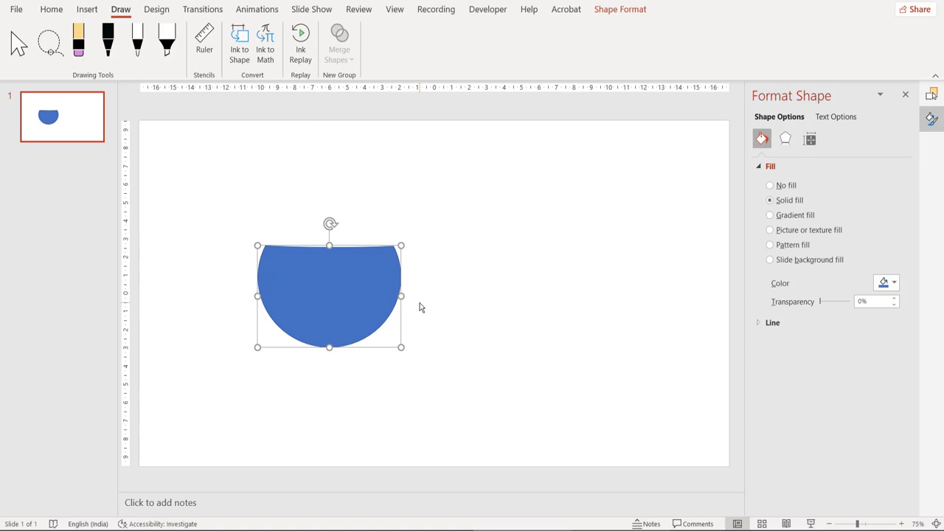
mouse_move(416, 306)
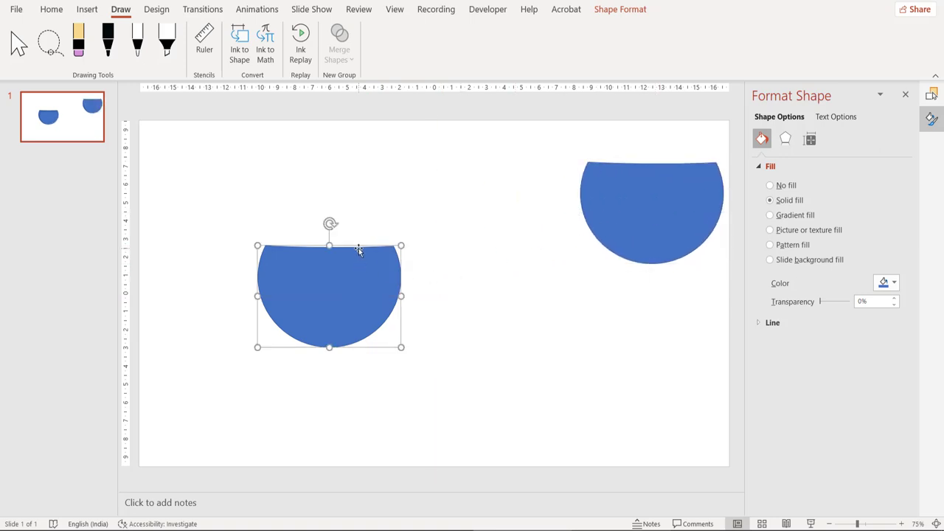
left_click_drag(329, 295, 289, 276)
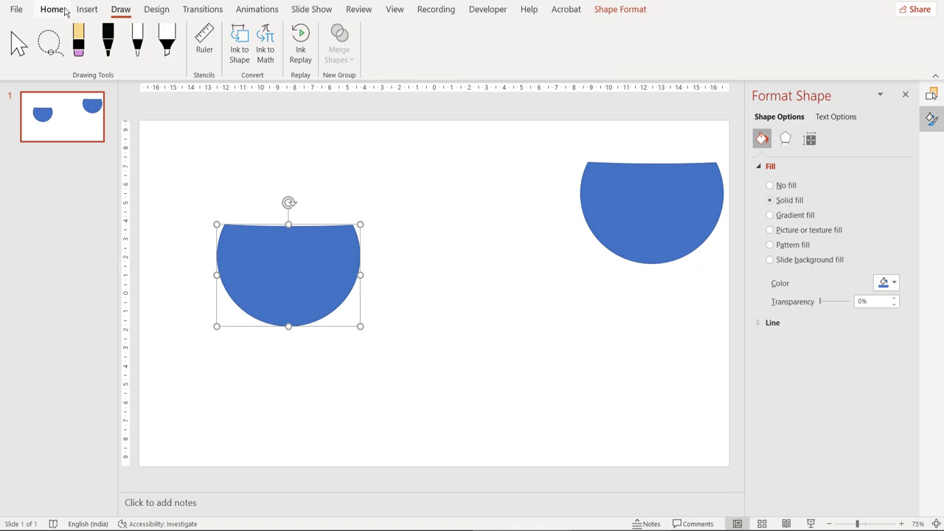
- Add an unfilled square and align the bowl centred along its bottom edge
left_click(193, 45)
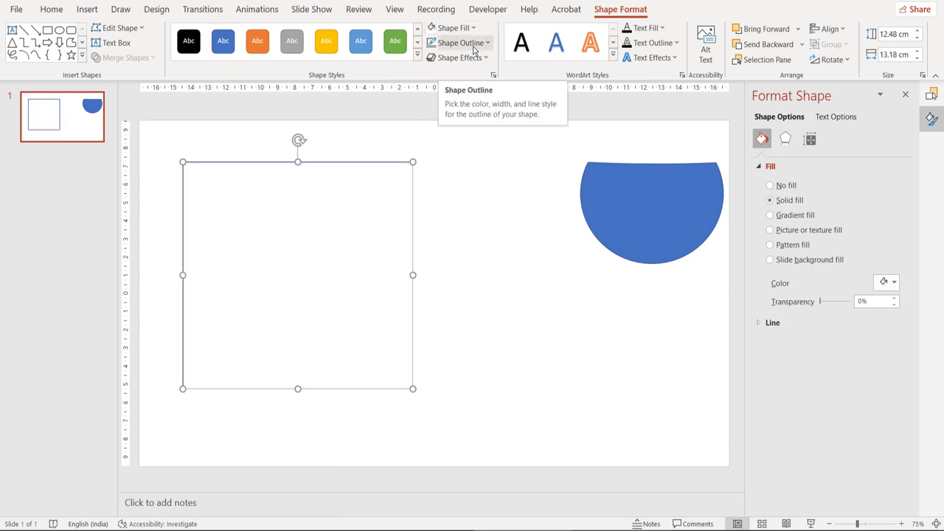
right_click(298, 276)
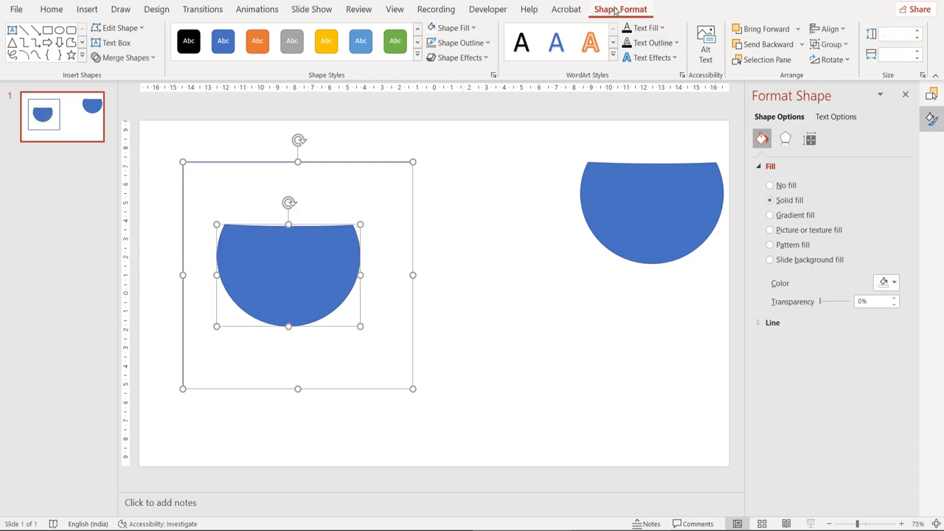
left_click(827, 28)
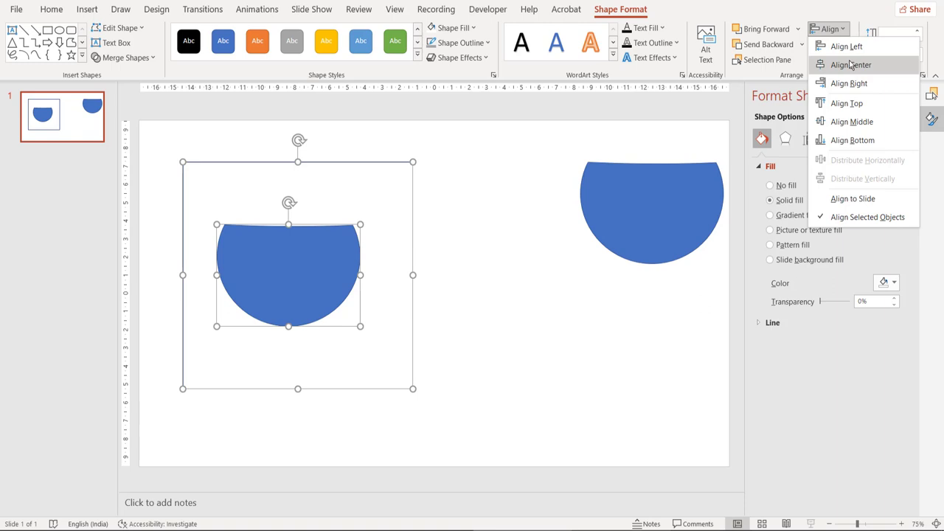
left_click(850, 65)
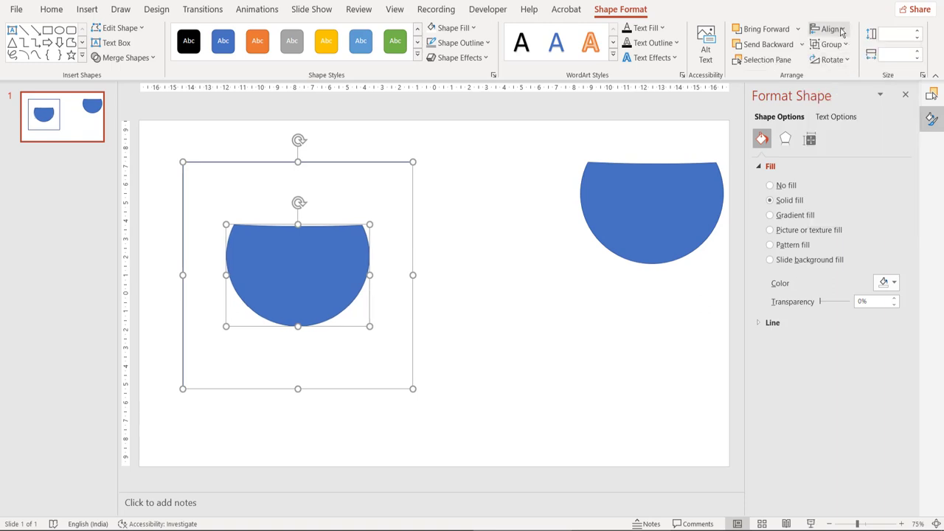
left_click(826, 29)
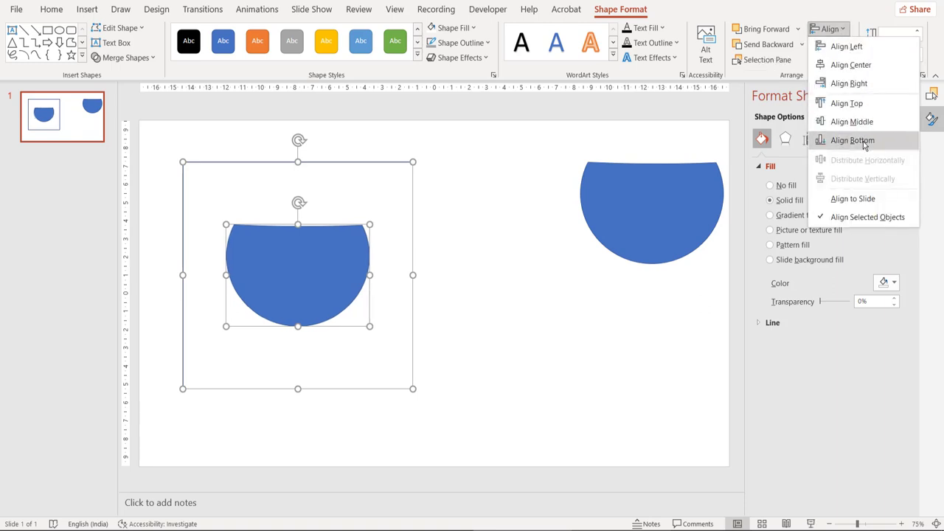
left_click(853, 140)
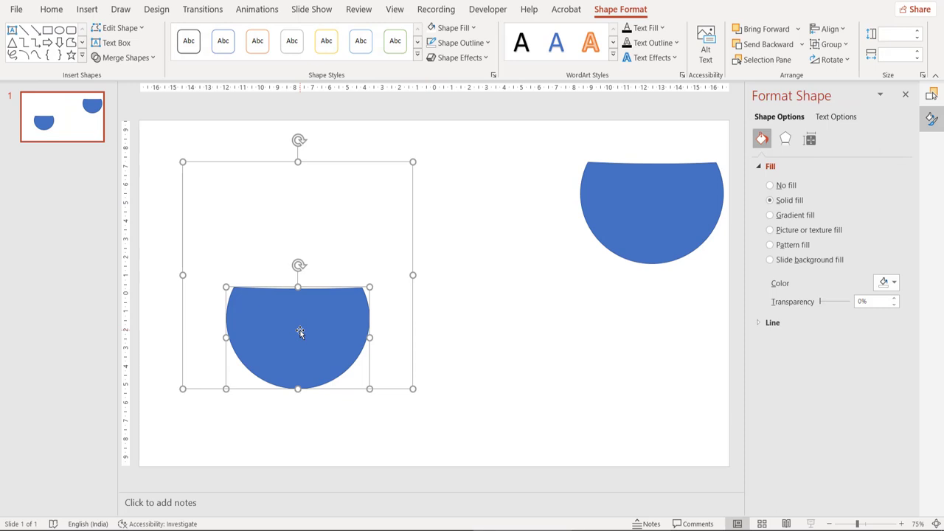
left_click(121, 9)
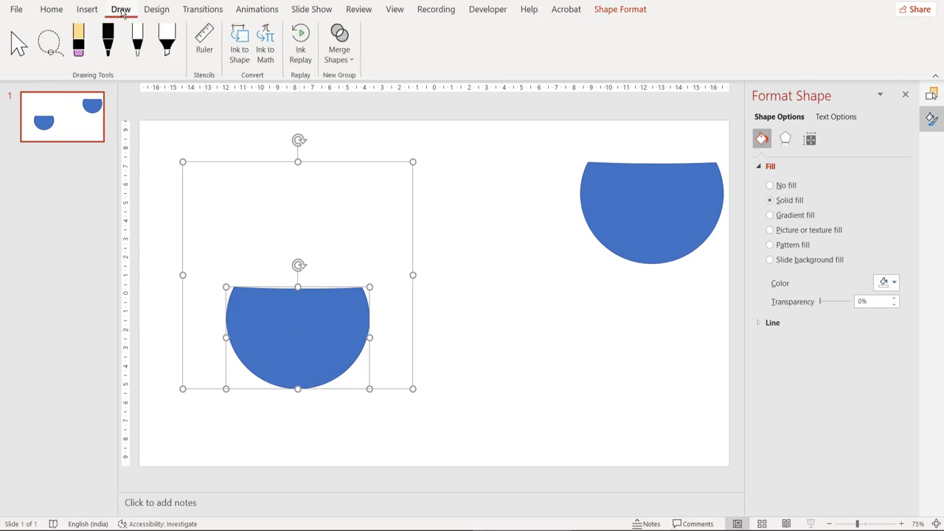
- Subtract the bowl from the square with Merge Shapes and make the slide background orange
left_click(340, 44)
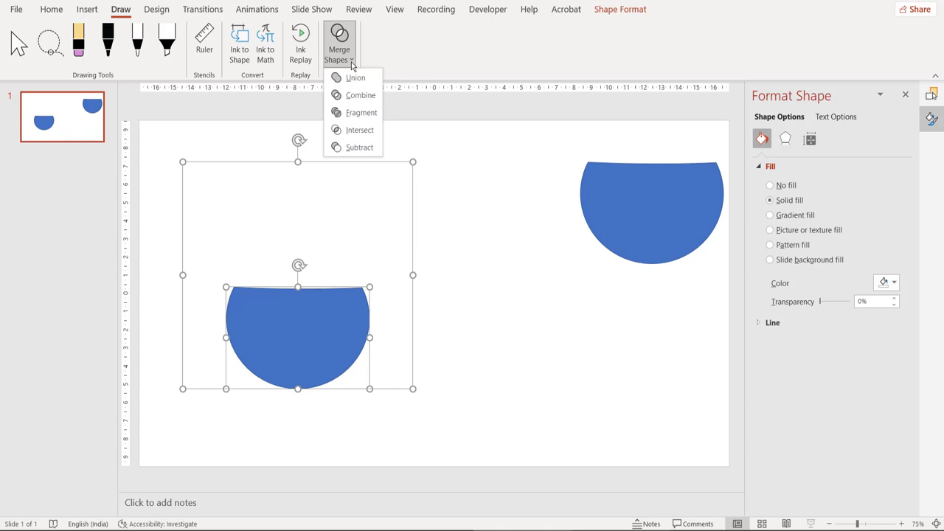
left_click(354, 76)
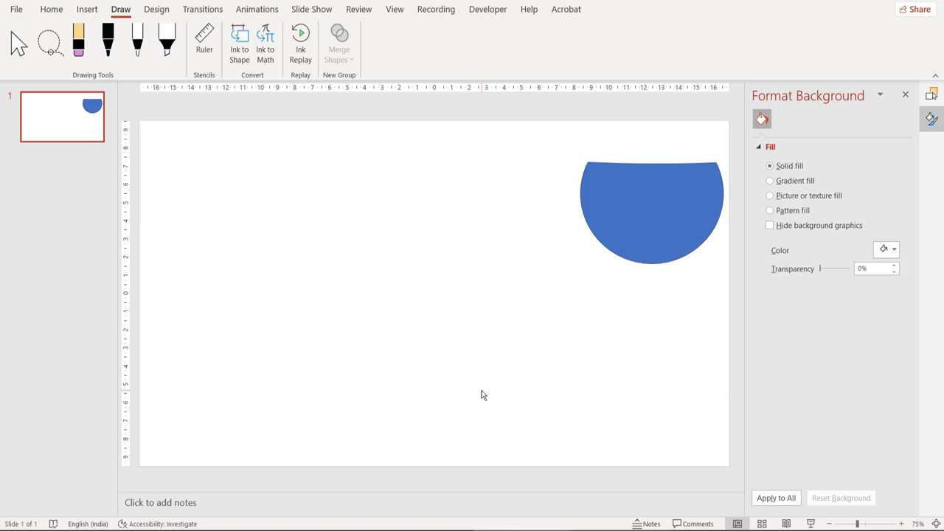
mouse_move(485, 391)
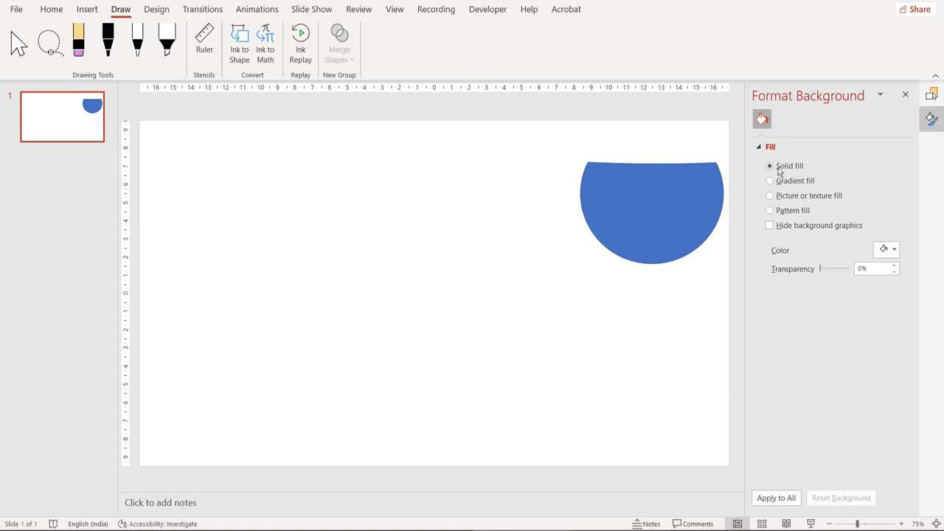
left_click(894, 250)
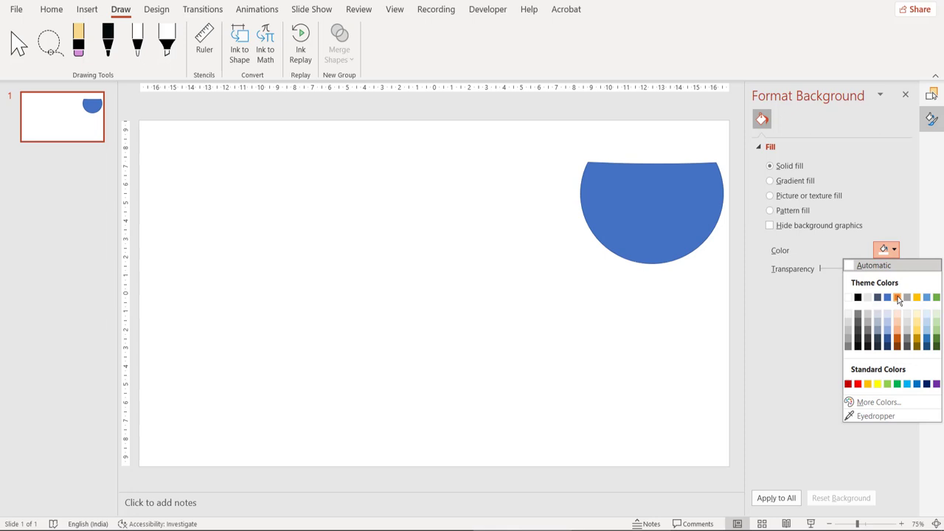
left_click(897, 298)
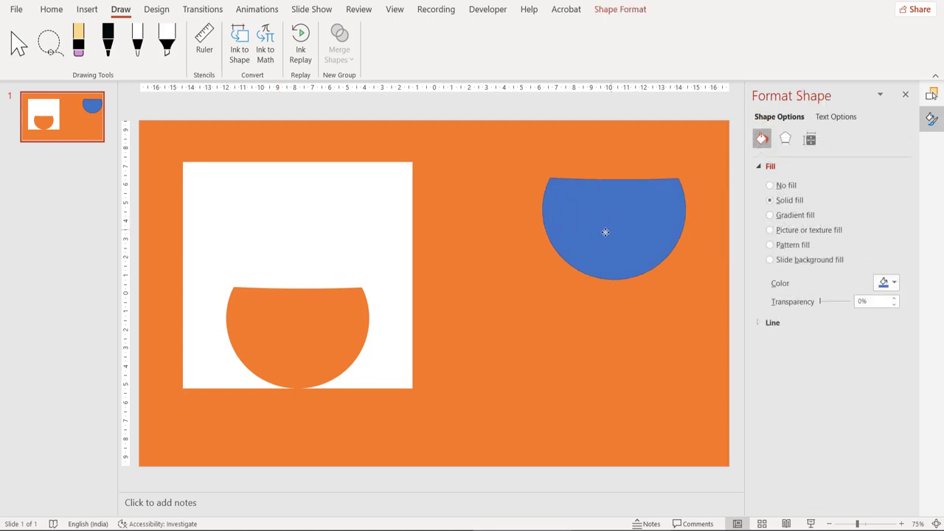
- Fit the second blue bowl into the square's bowl-shaped hole
left_click_drag(605, 233, 509, 268)
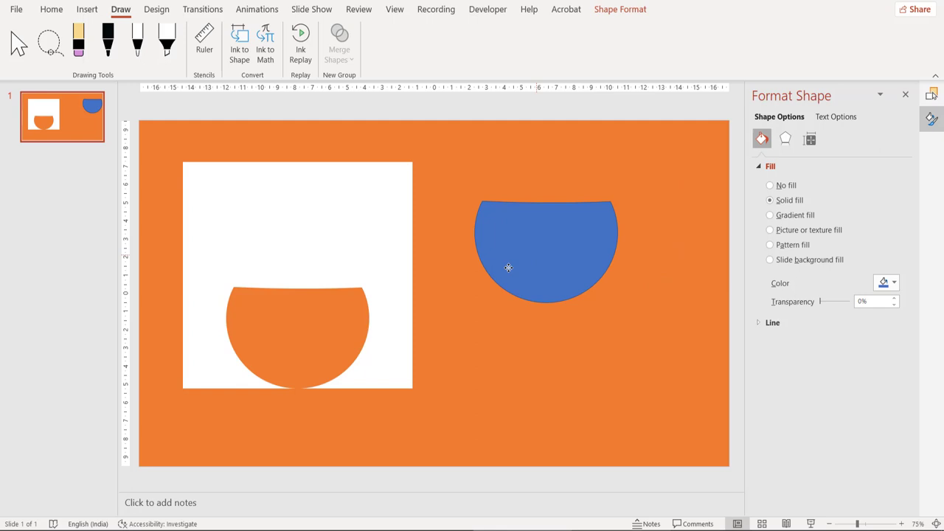
left_click_drag(546, 248, 298, 339)
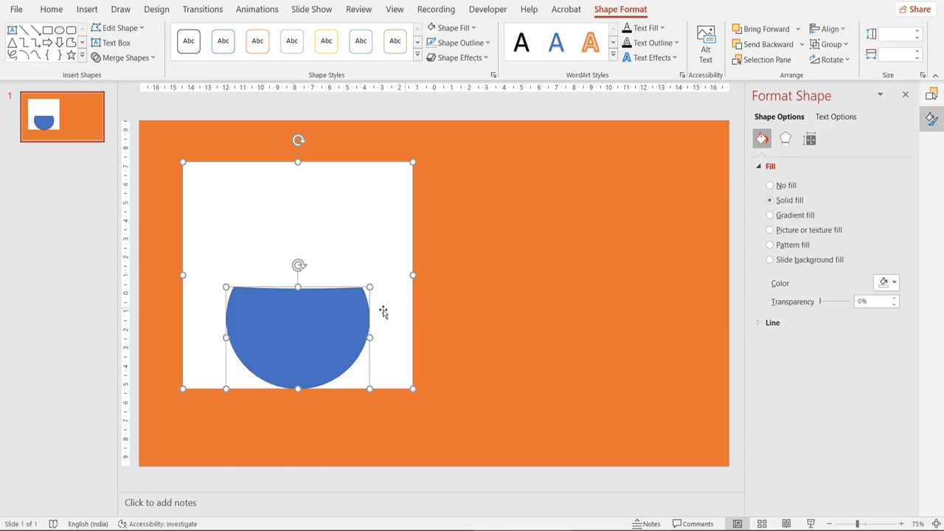
left_click(51, 9)
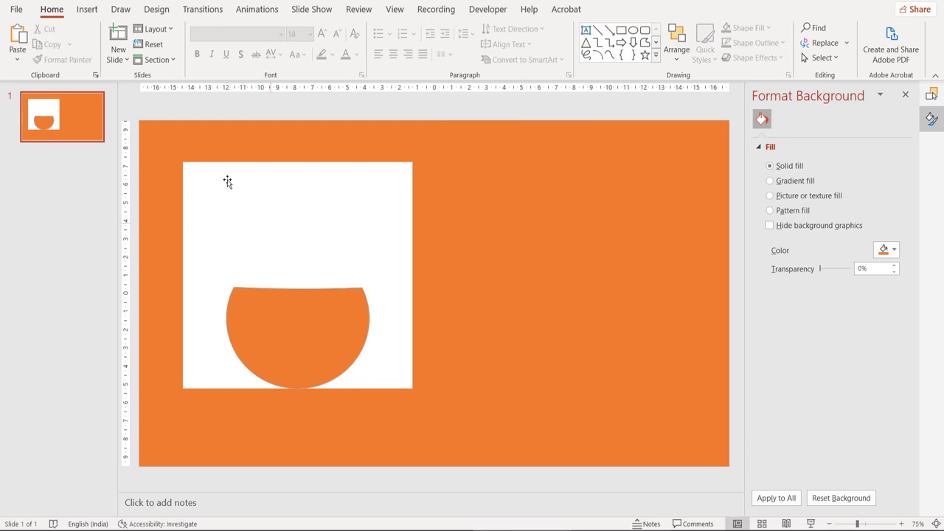
- Draw a thin rectangular bar along the bowl's top edge
left_click(195, 41)
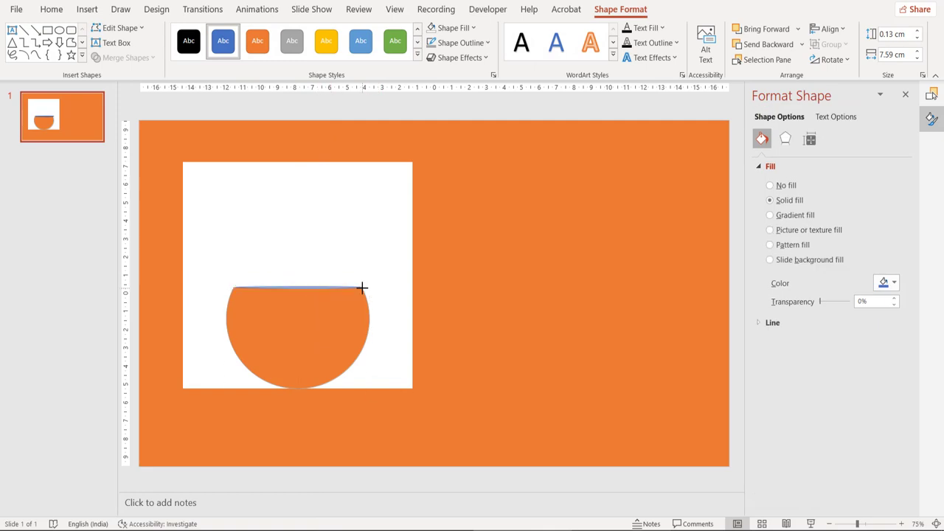
left_click_drag(362, 286, 298, 286)
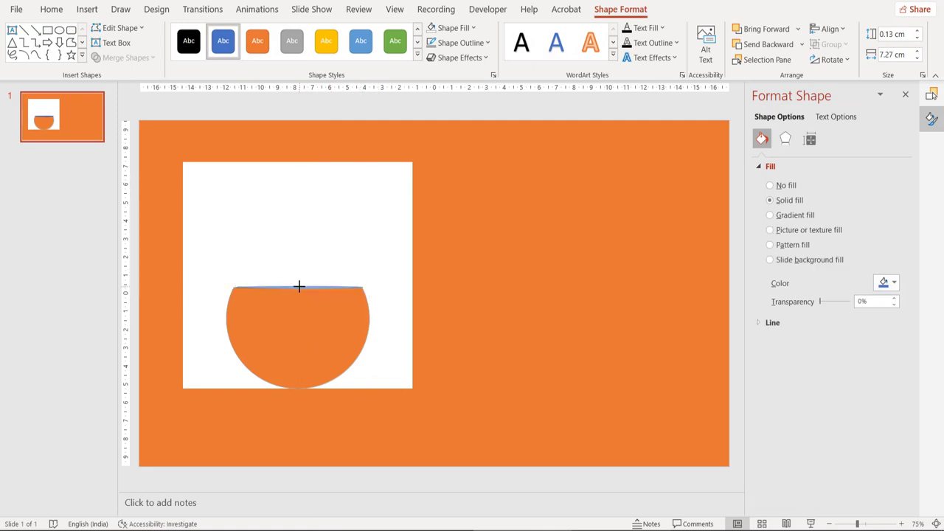
- Settle the thin strip in place before returning to the Project Alpha sheet in Excel
left_click(298, 287)
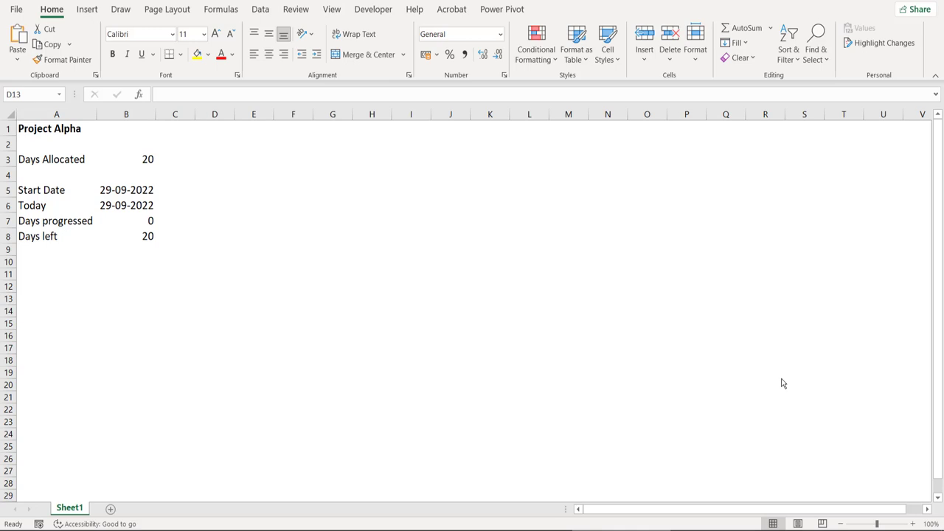
left_click(126, 236)
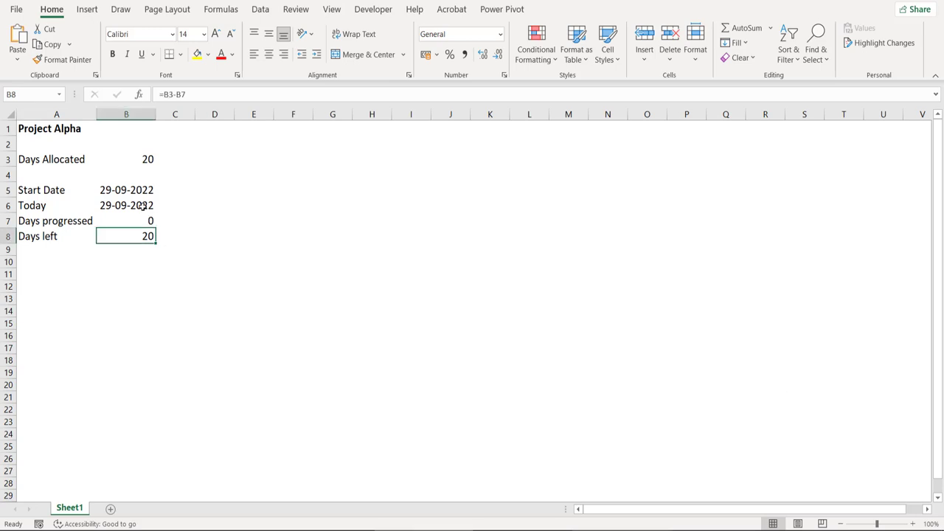
left_click(127, 205)
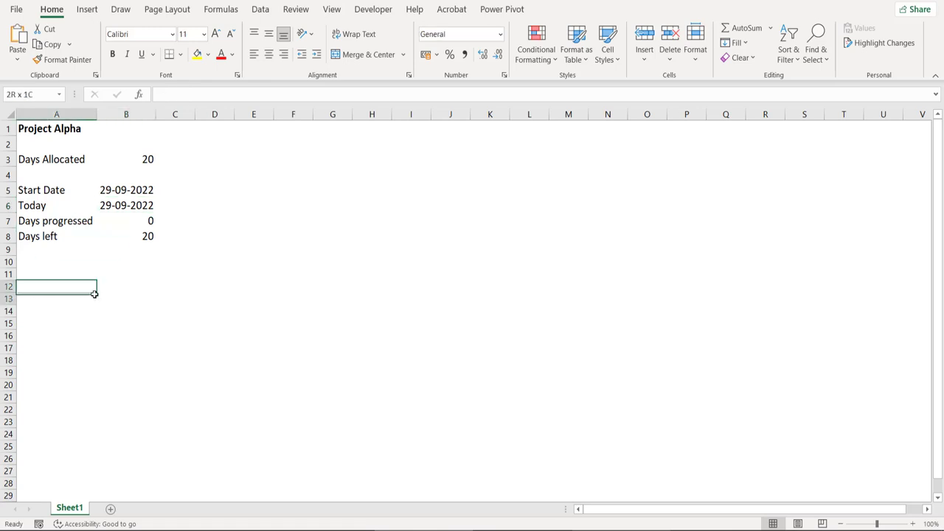
- Add Bottom Half and Upper Half chart-data rows linked to the day counts (0, 20, 20, 0)
left_click_drag(56, 286, 134, 318)
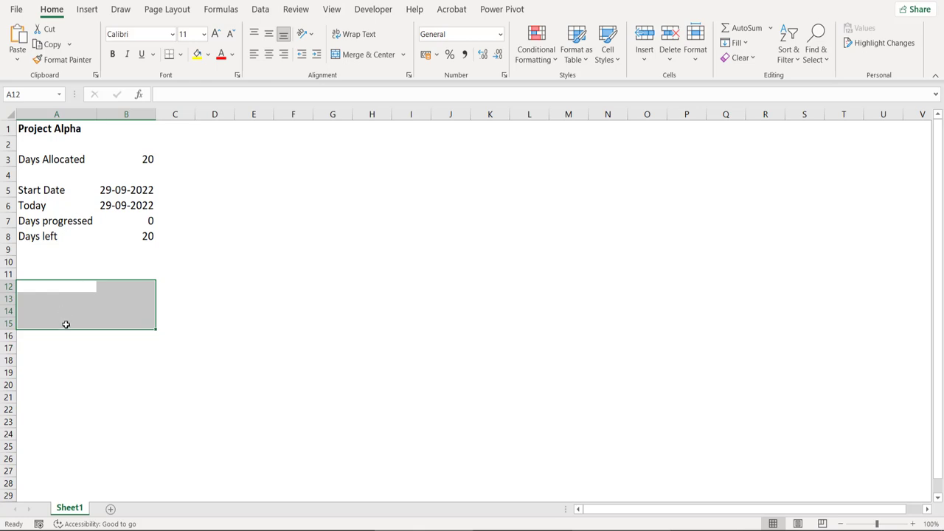
type("Bottom Half")
left_click(125, 286)
type("=")
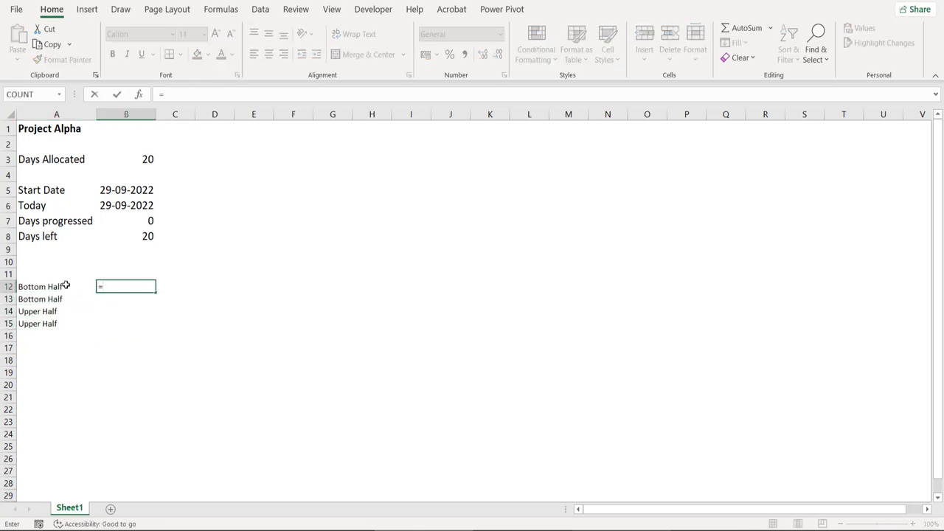
key("enter")
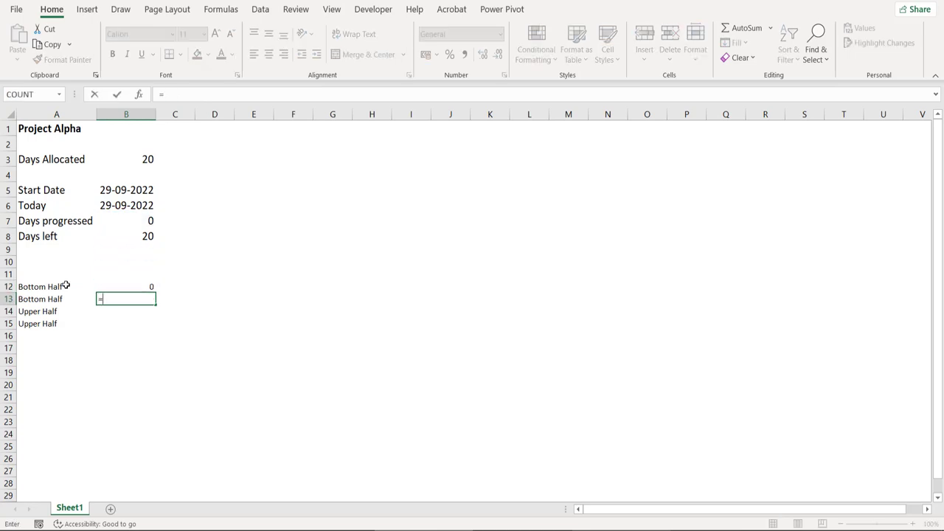
key("enter")
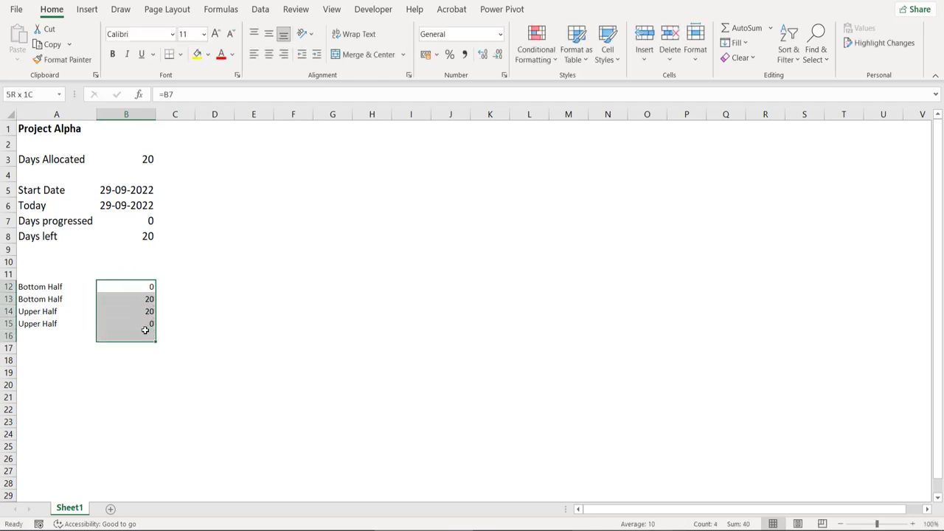
left_click(85, 8)
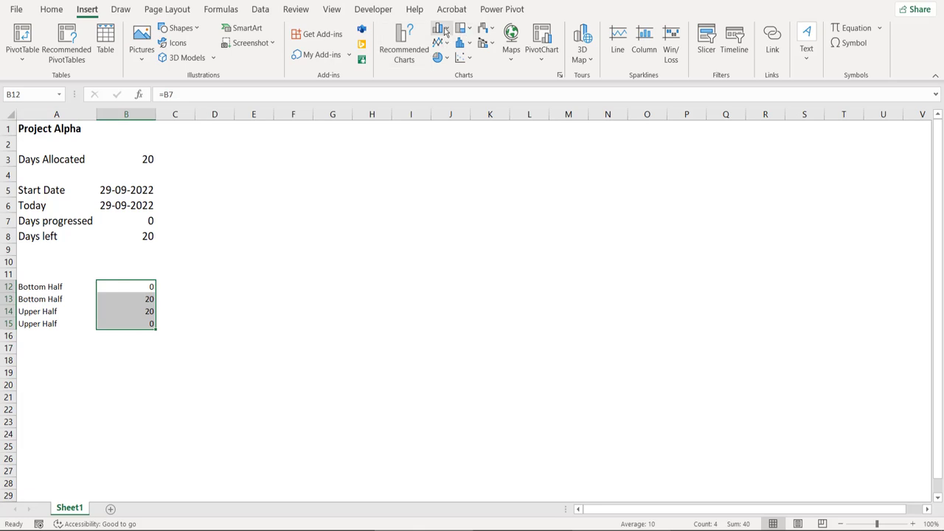
- Insert a stacked column chart of the four values and try a different Today date
left_click(440, 29)
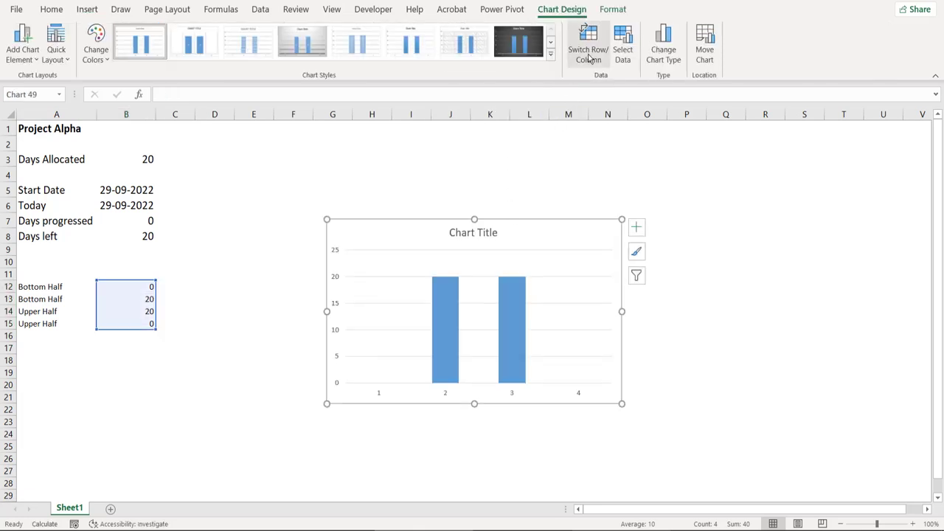
left_click(587, 41)
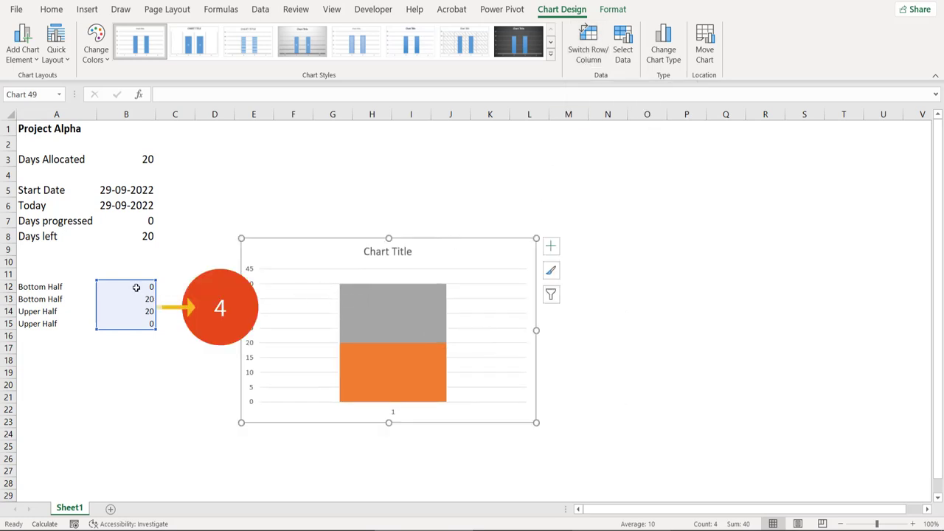
mouse_move(416, 356)
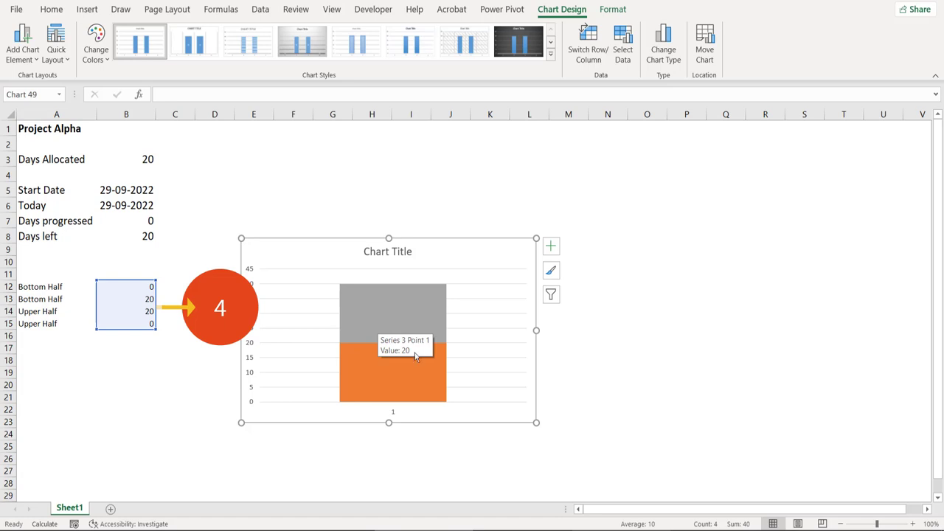
mouse_move(147, 320)
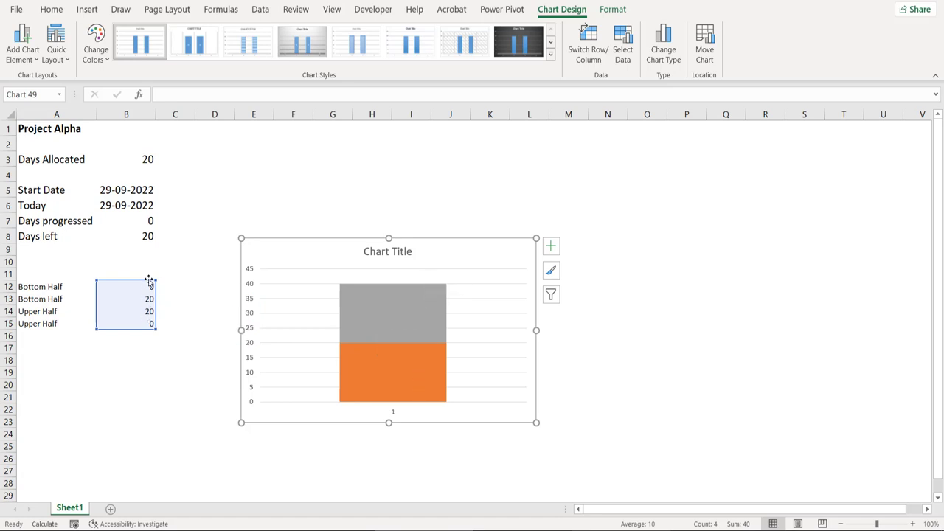
left_click(127, 205)
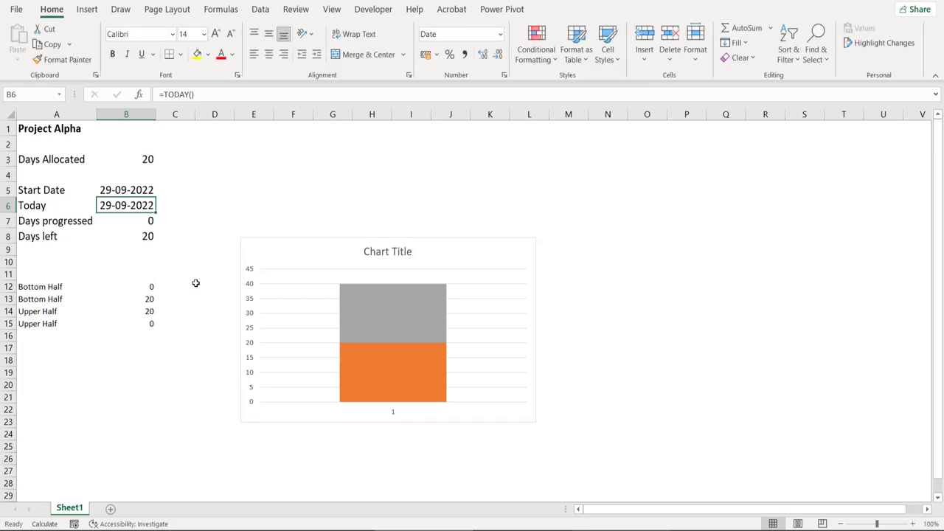
type("30-0")
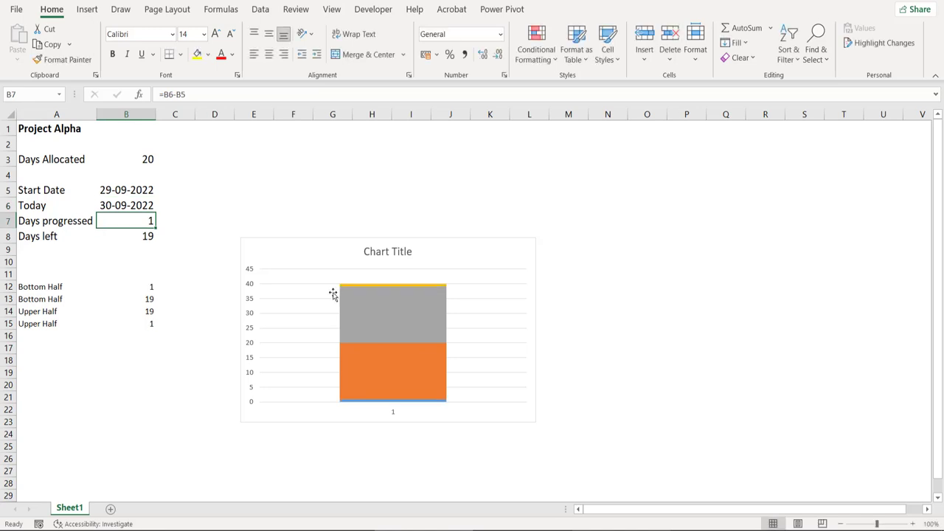
mouse_move(398, 359)
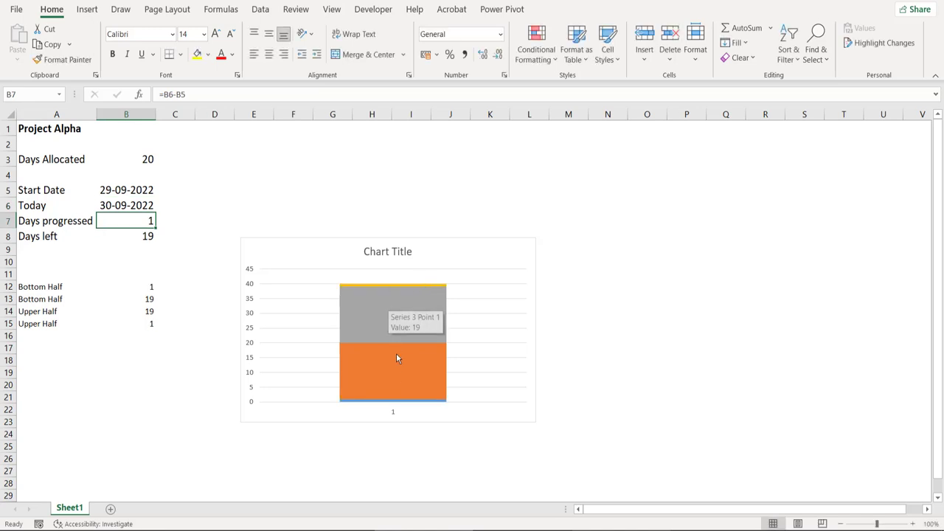
- Refill the orange series and set Today to =TODAY() so days progressed drops to 0
left_click(393, 371)
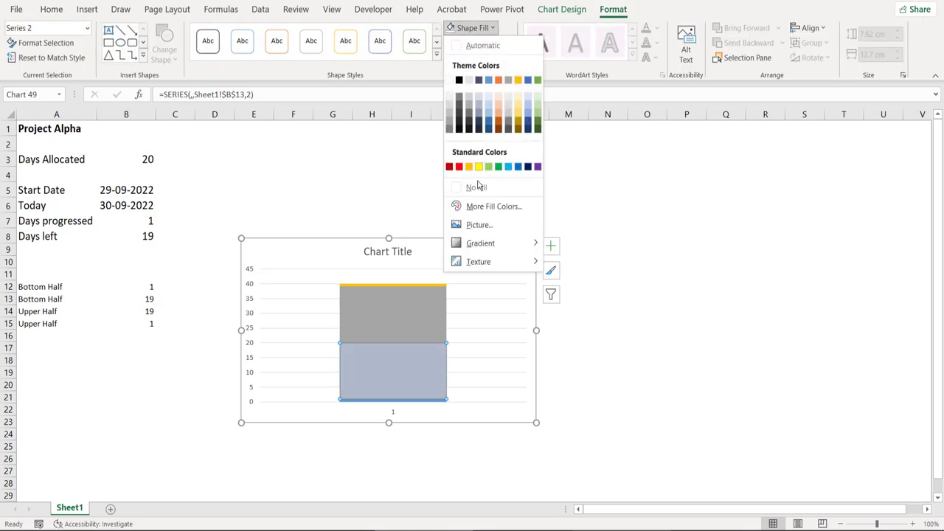
left_click(477, 186)
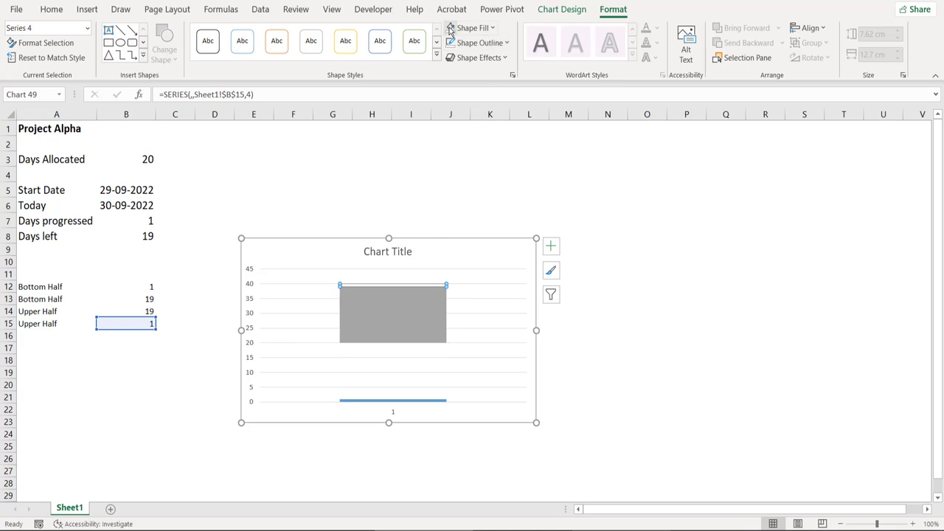
left_click(126, 205)
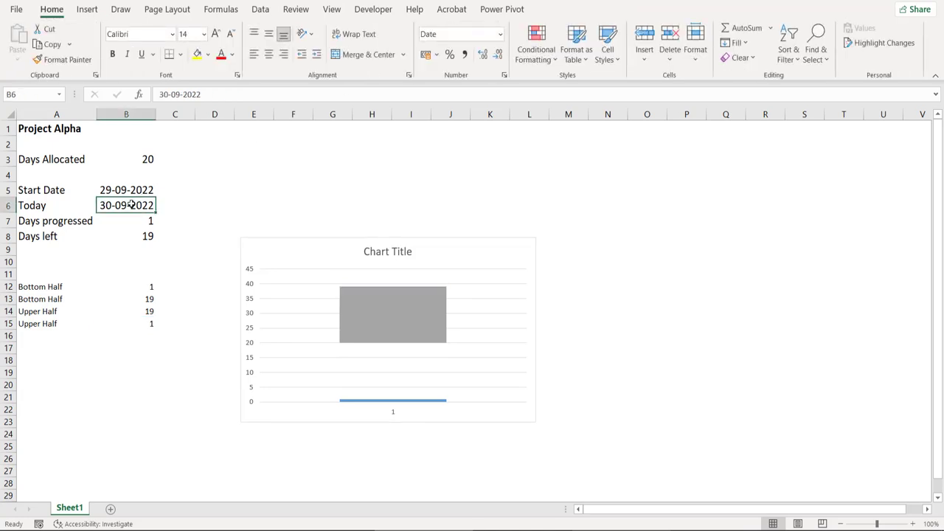
type("=tod")
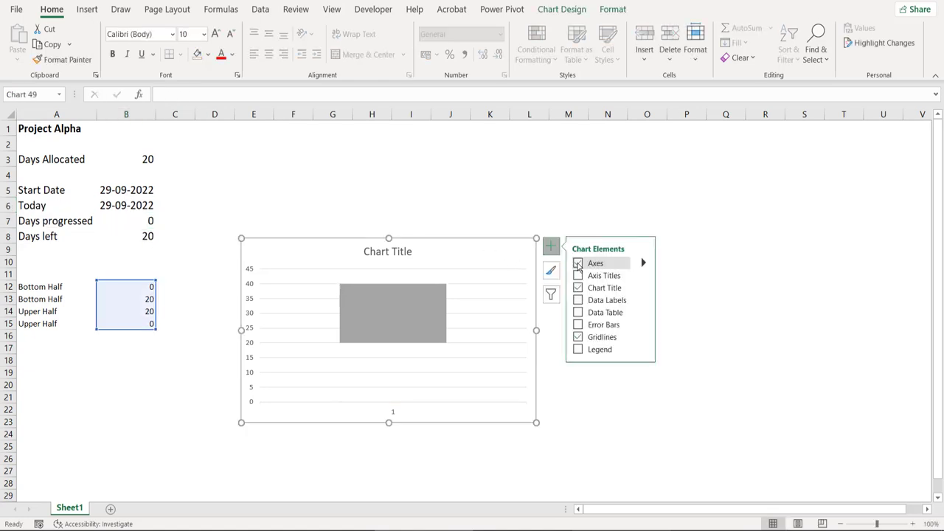
- Remove the chart's axes, title, gridlines and outline, leaving only the grey bars
left_click(579, 263)
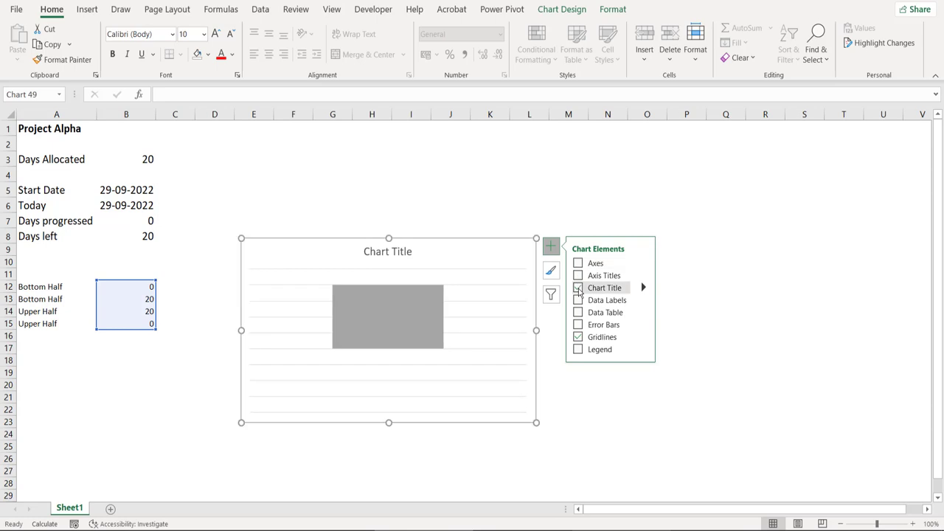
left_click(578, 288)
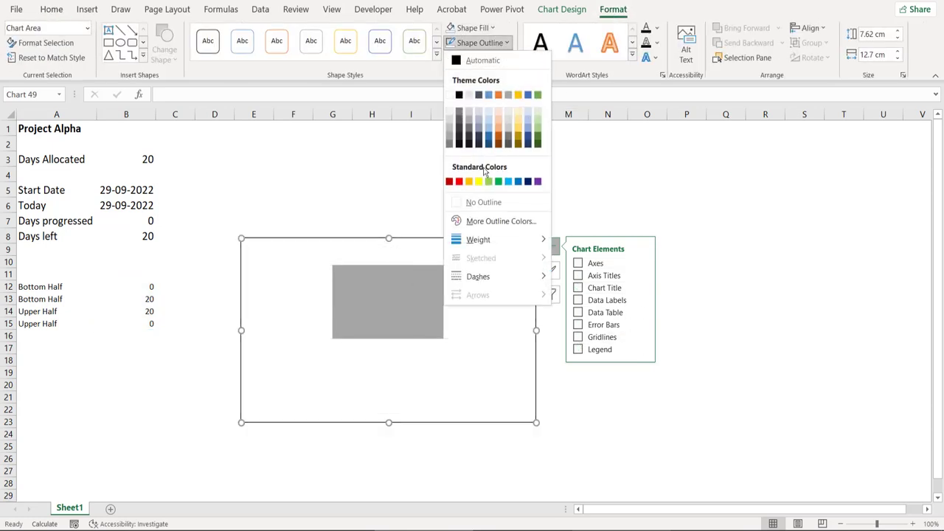
left_click(568, 372)
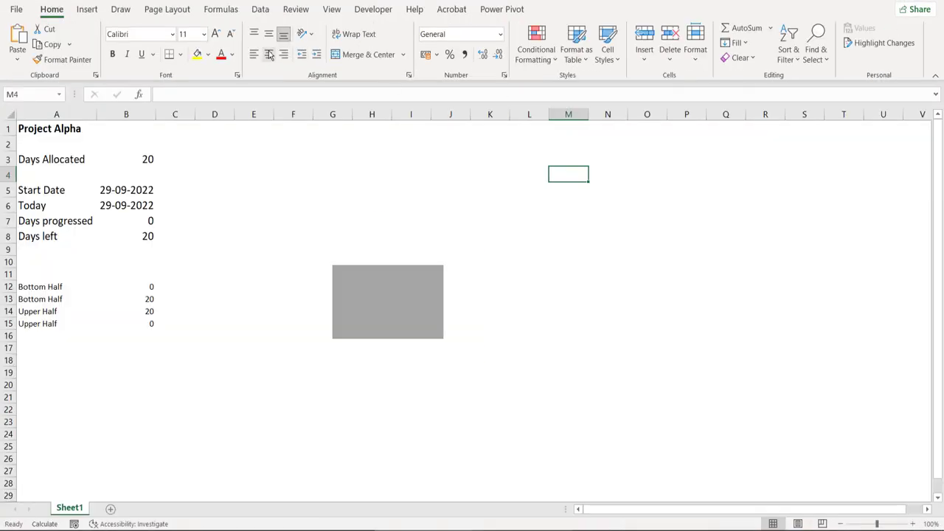
- Paste the hourglass outline as a PNG picture beside the chart and crop its empty margins
left_click(57, 113)
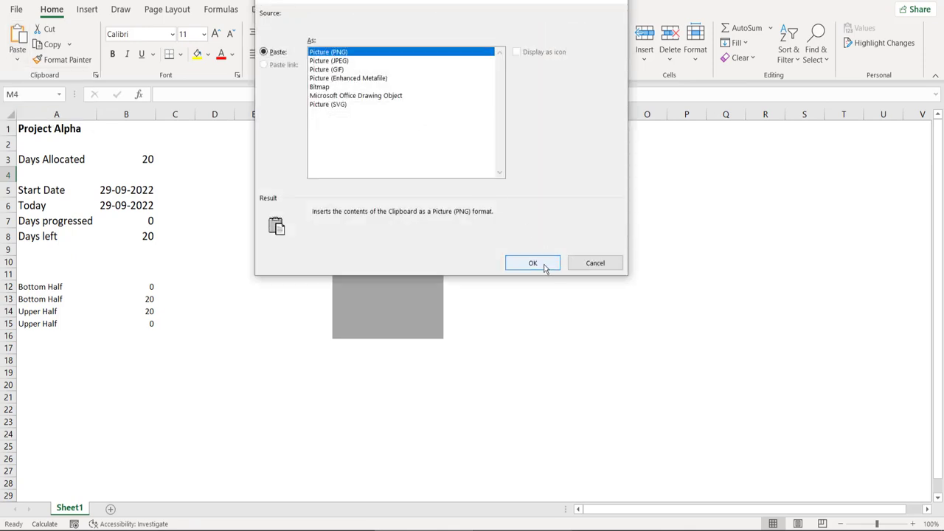
left_click(533, 263)
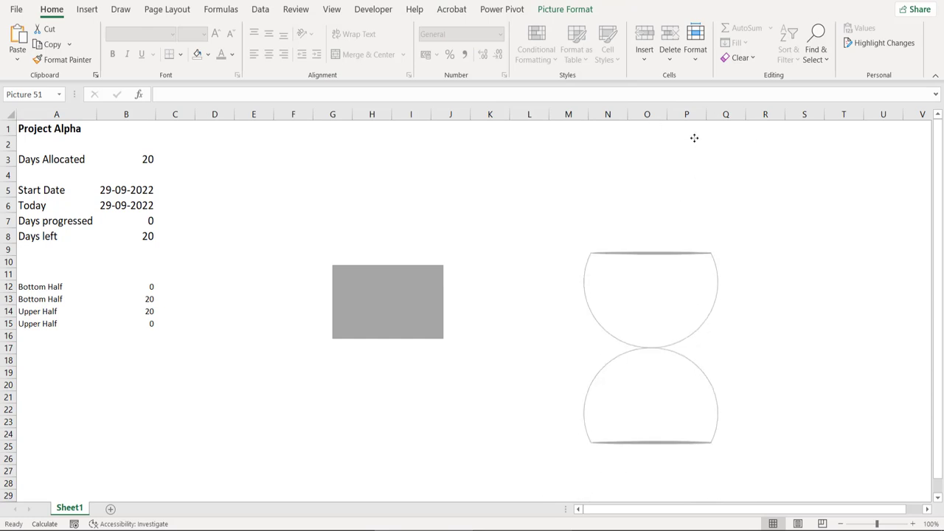
left_click(651, 295)
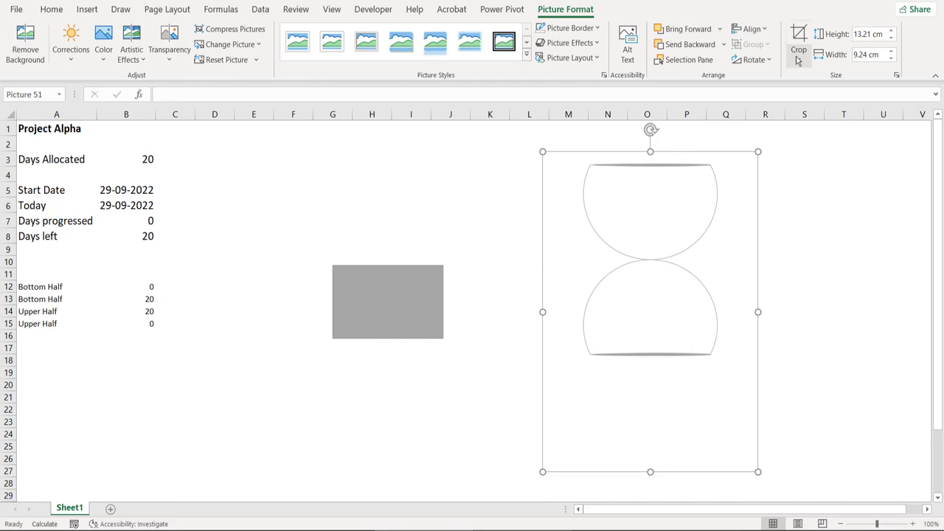
left_click(798, 39)
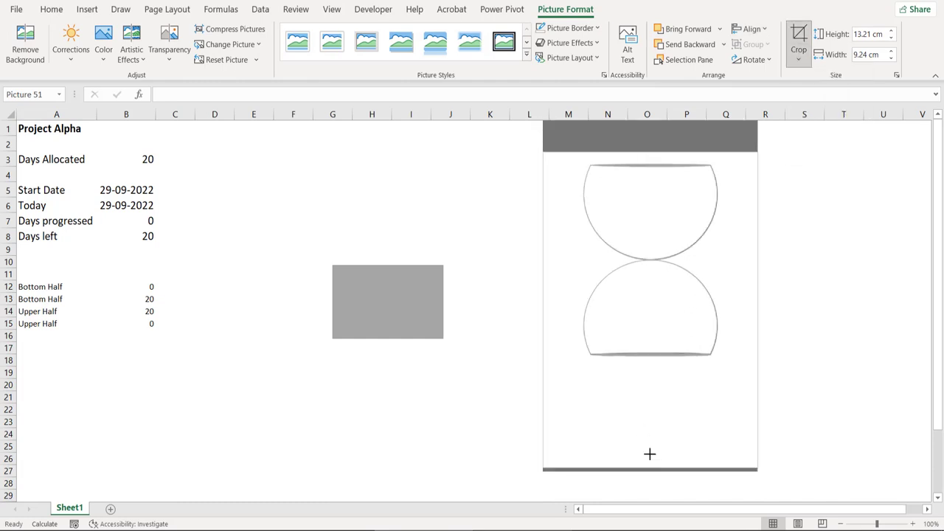
left_click(844, 298)
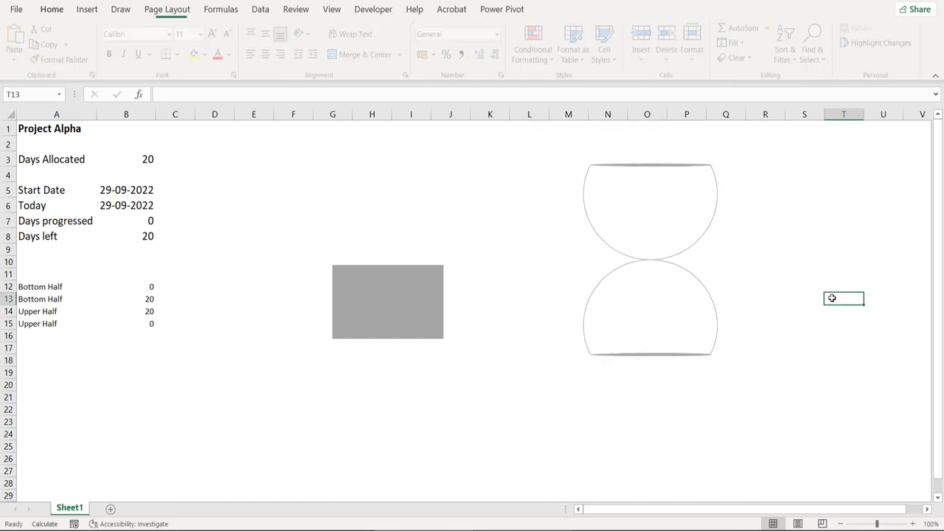
- Move the hourglass picture over the chart bars and narrow it from both sides to fit the grey block
left_click(50, 8)
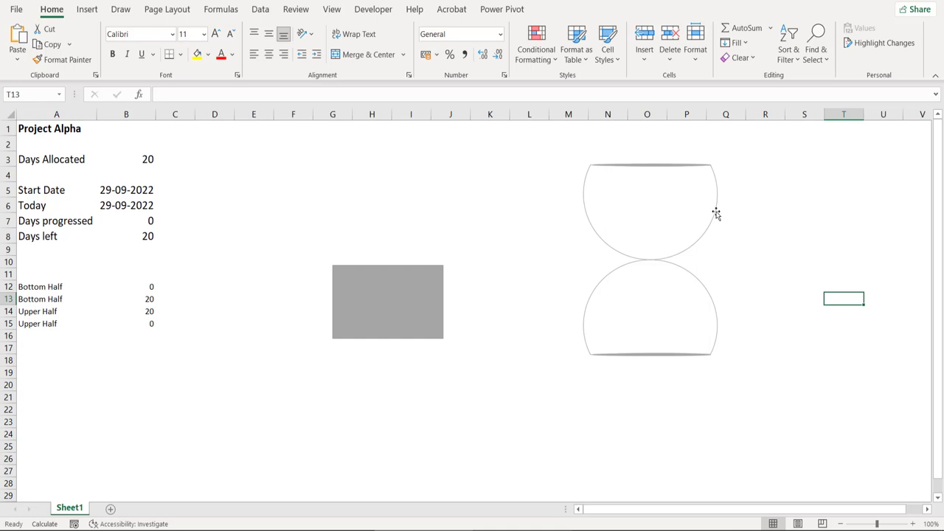
left_click(650, 213)
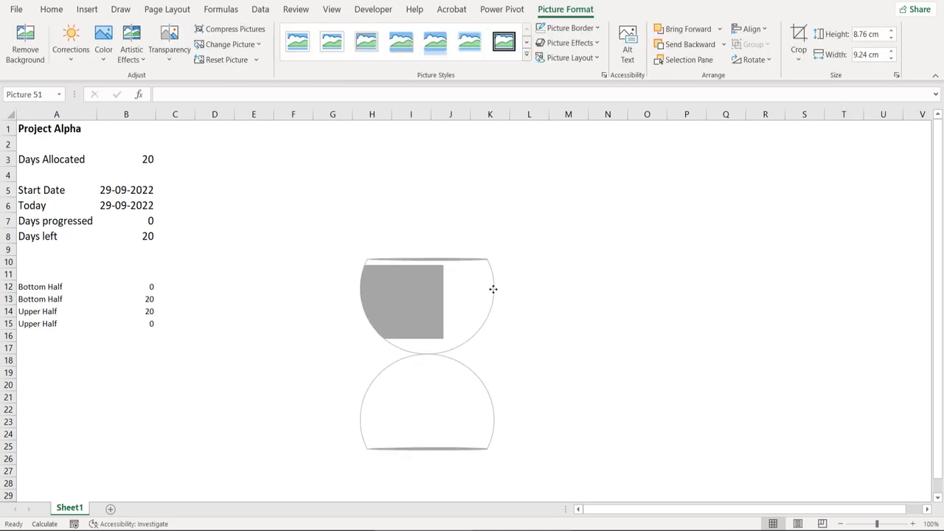
left_click_drag(493, 289, 453, 287)
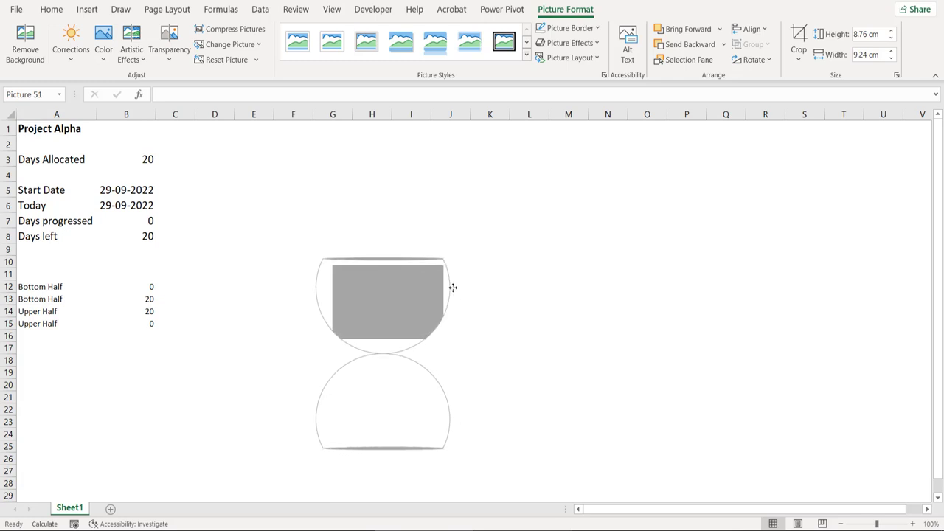
left_click(398, 292)
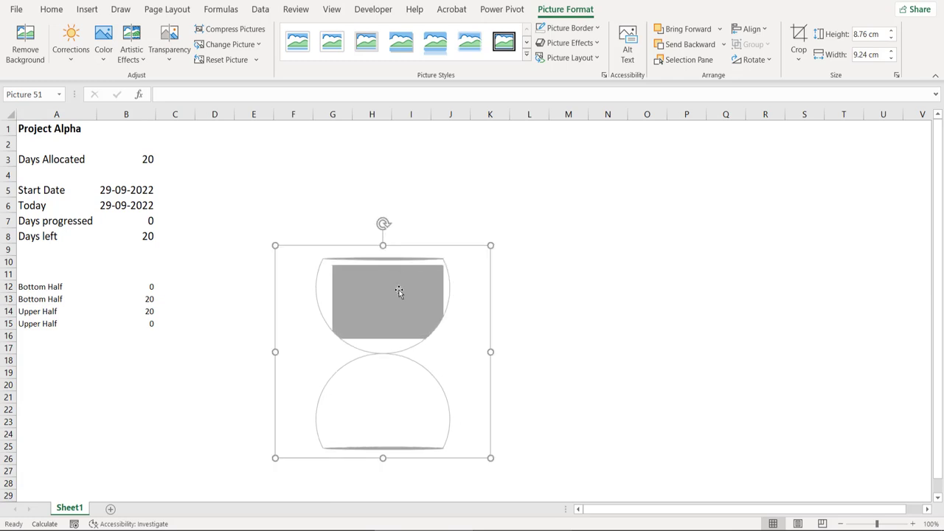
mouse_move(387, 288)
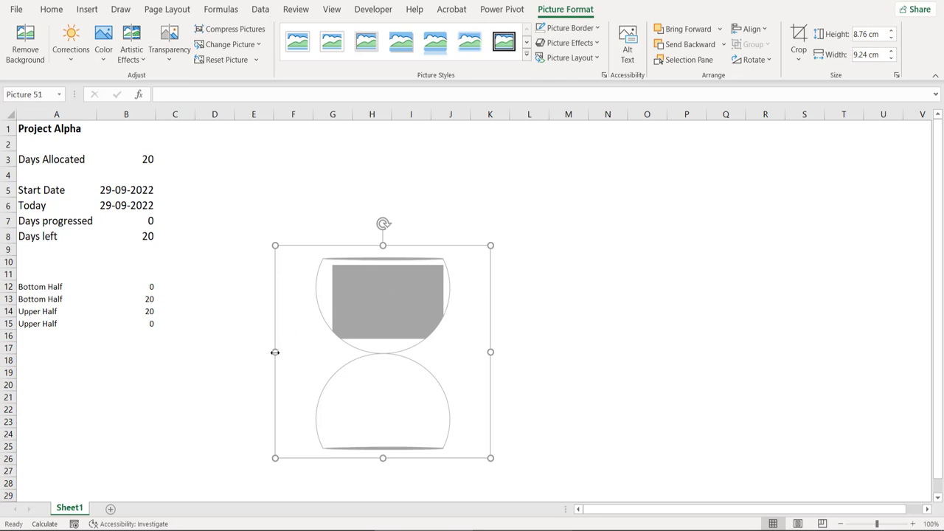
left_click_drag(274, 351, 295, 352)
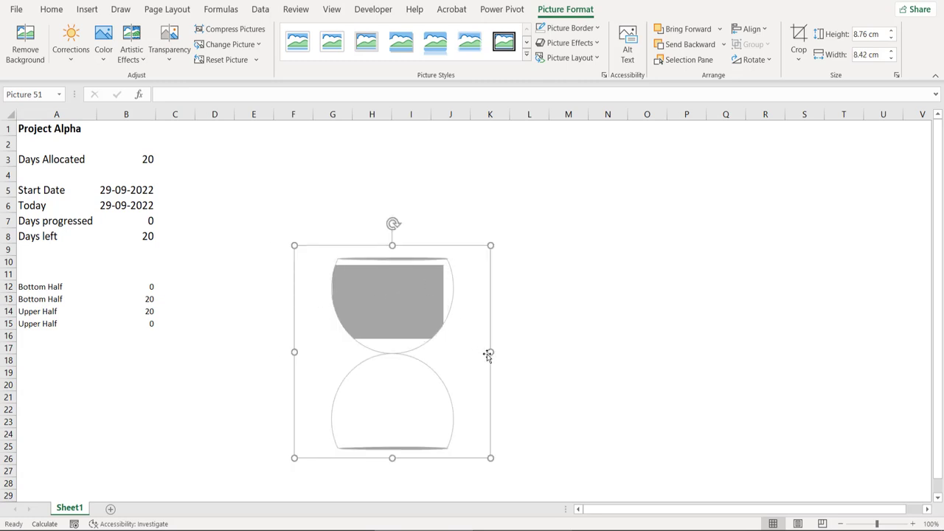
left_click_drag(490, 353, 478, 352)
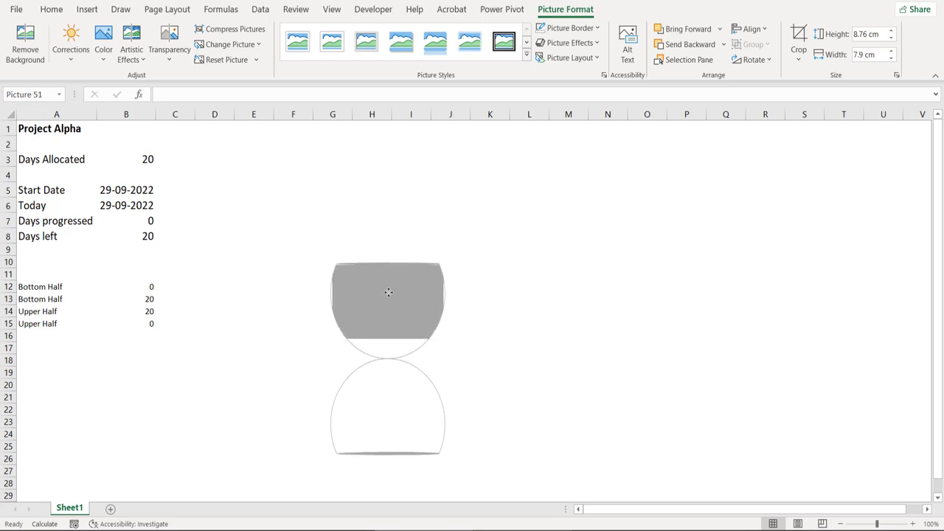
left_click(387, 302)
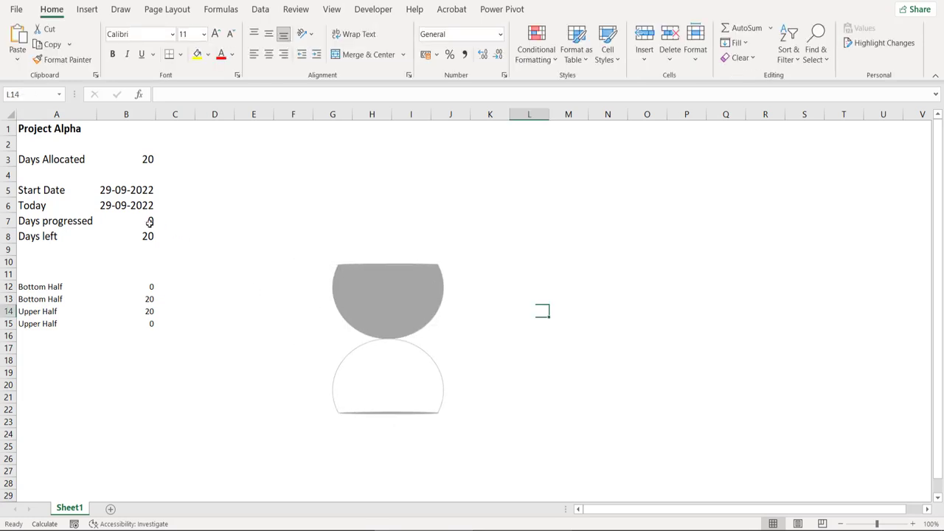
- Enter increasing Days progressed values in B7 so the grey sand drains and blue sand rises
left_click(127, 221)
type("1")
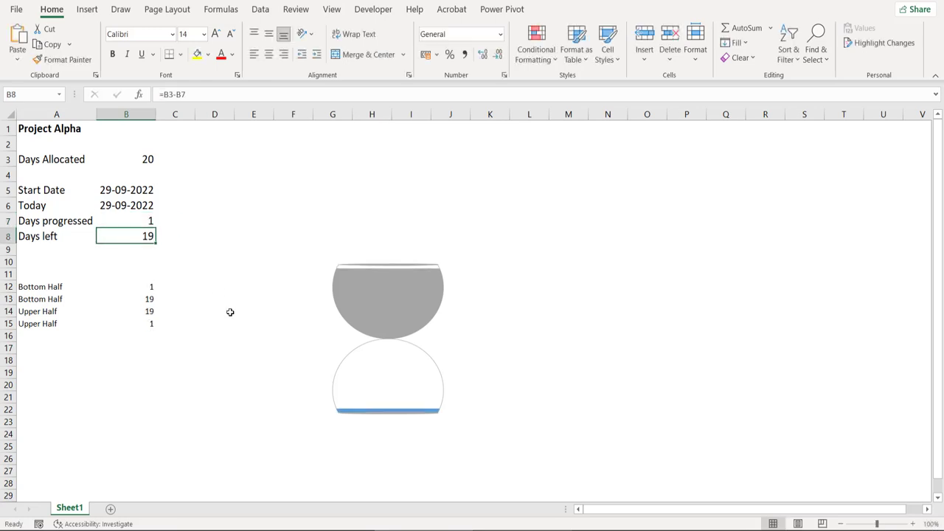
type("3")
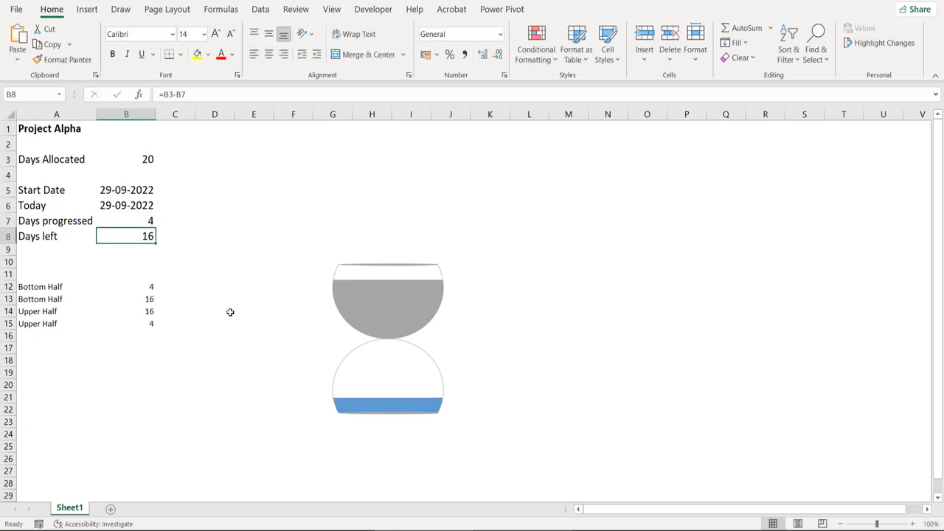
left_click(127, 221)
type("9")
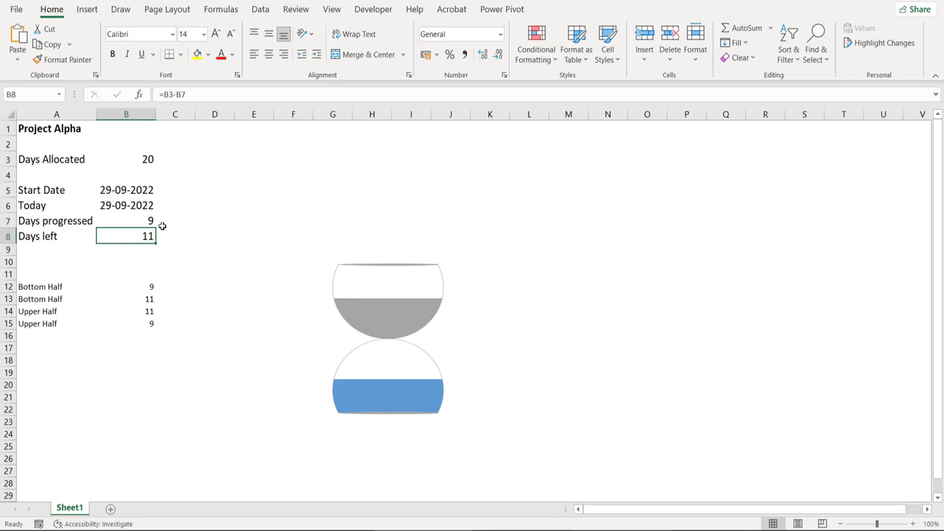
- Fill the upper grey bar and lower blue bar with the copied sand texture picture
left_click(608, 264)
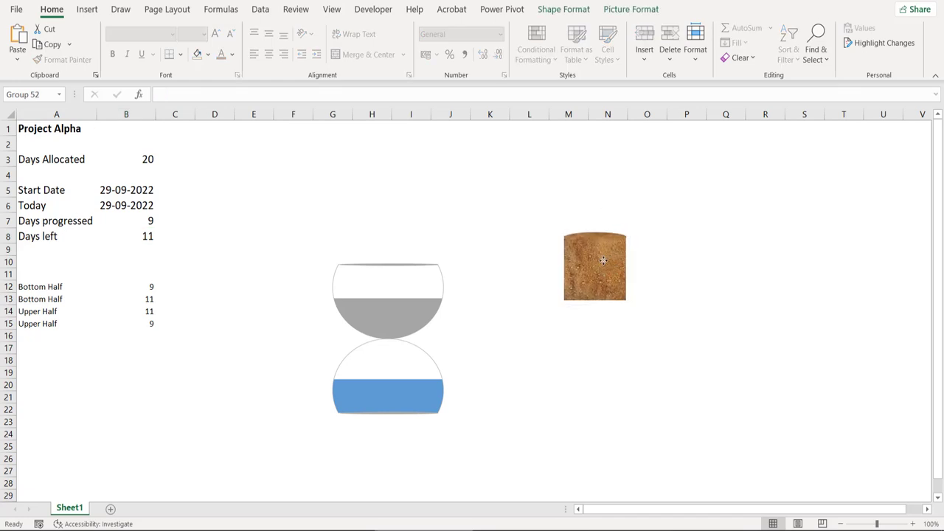
left_click(594, 267)
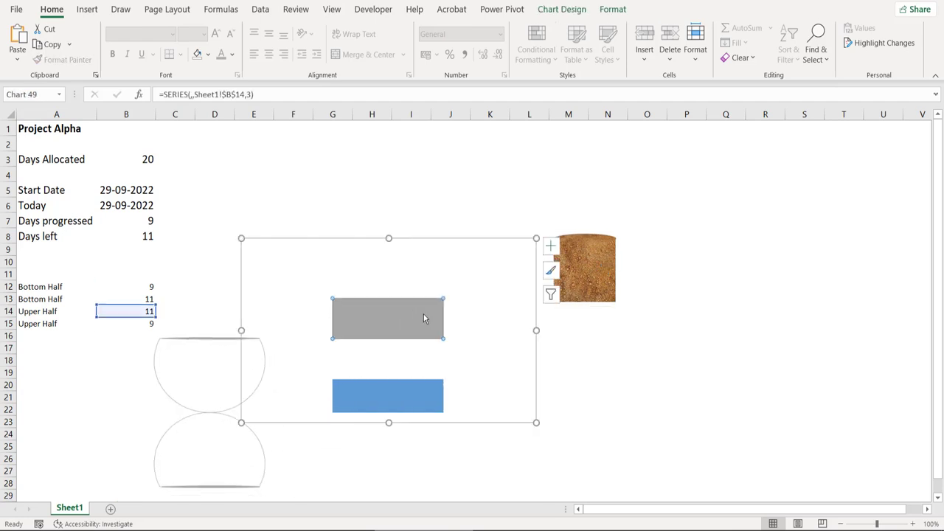
mouse_move(488, 457)
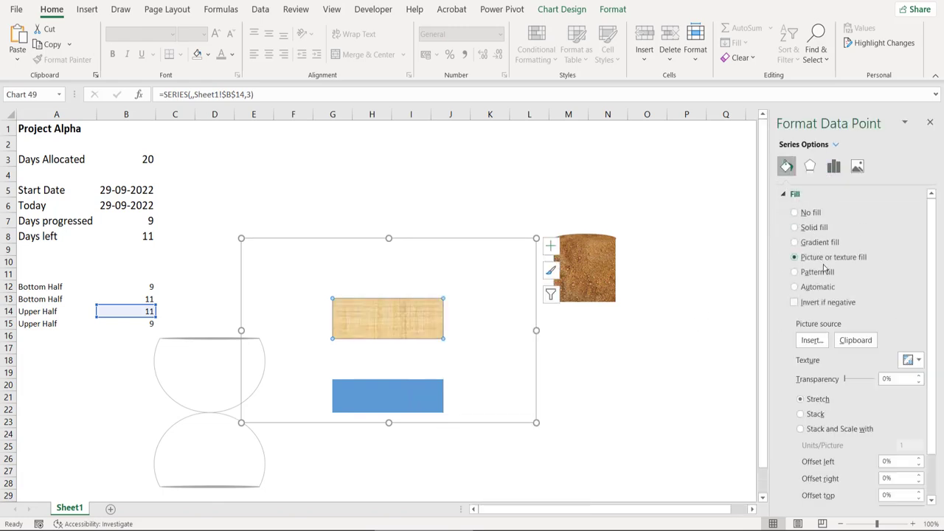
left_click(856, 340)
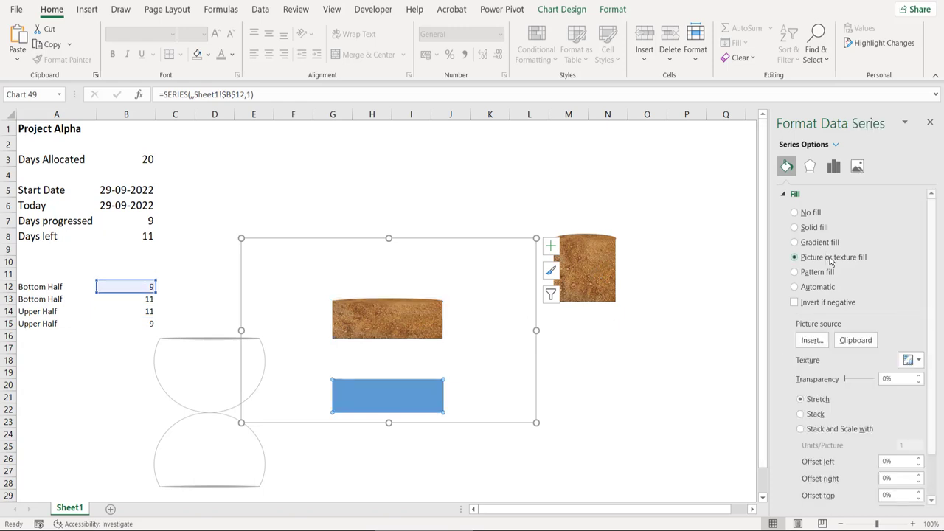
left_click(794, 257)
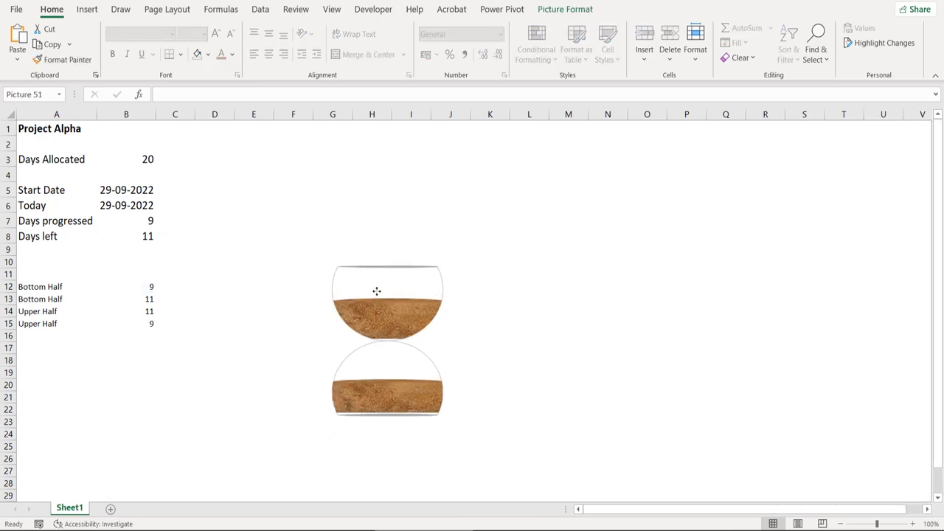
- Enter the formula =B6-B5 in B7 so Days progressed returns to 0 with 20 left
left_click(608, 336)
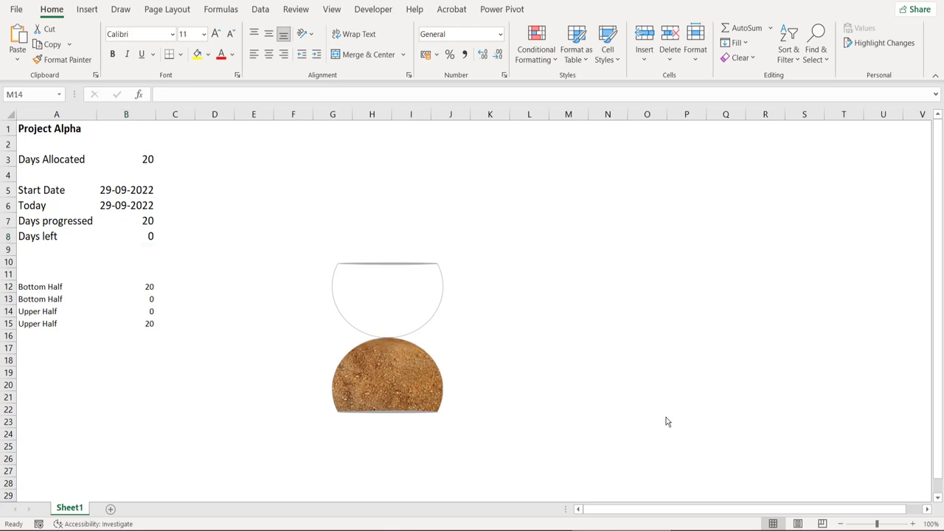
mouse_move(146, 221)
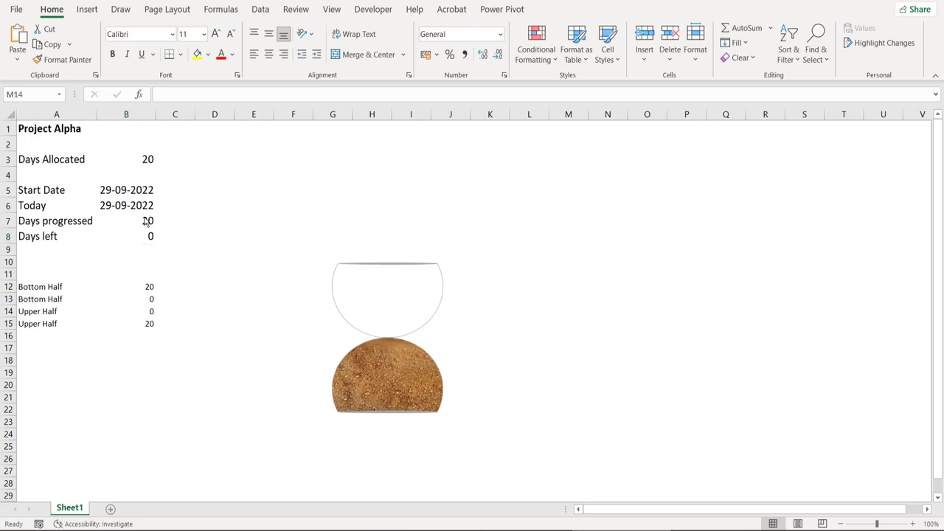
left_click(127, 221)
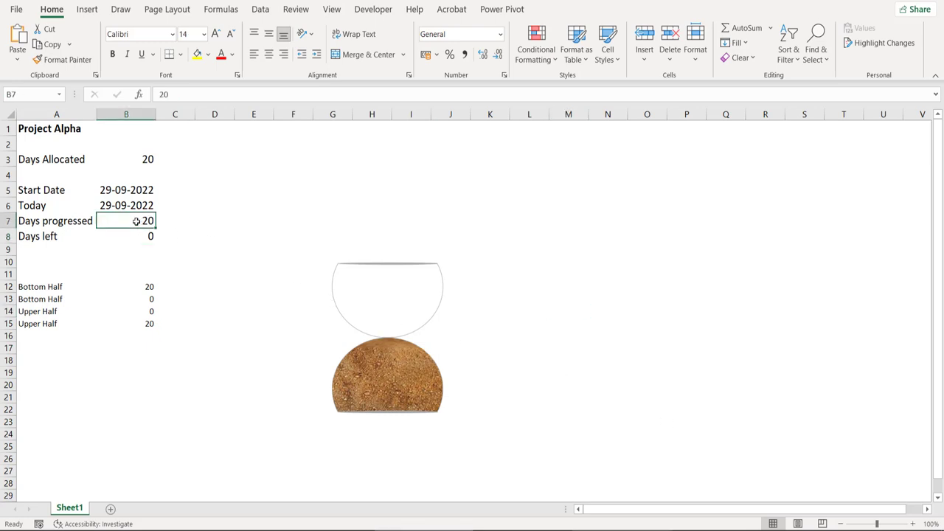
type("=B6-")
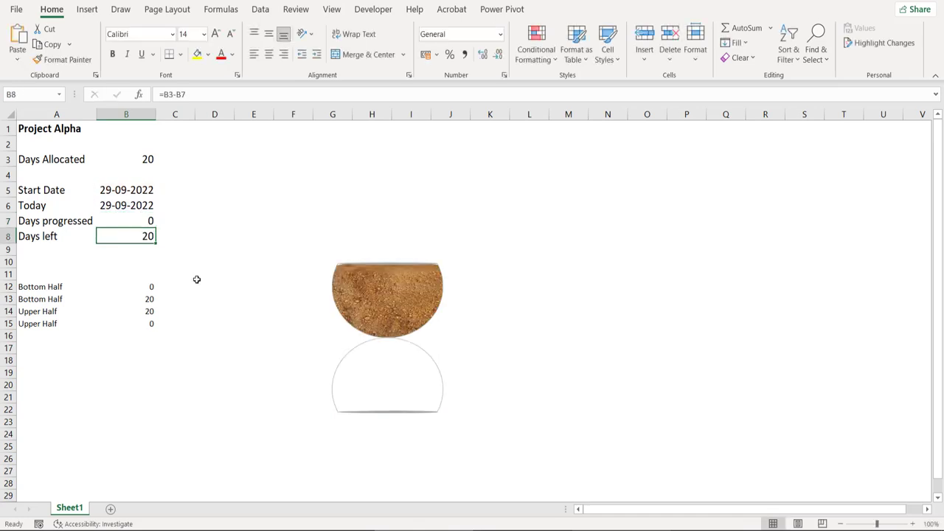
mouse_move(224, 383)
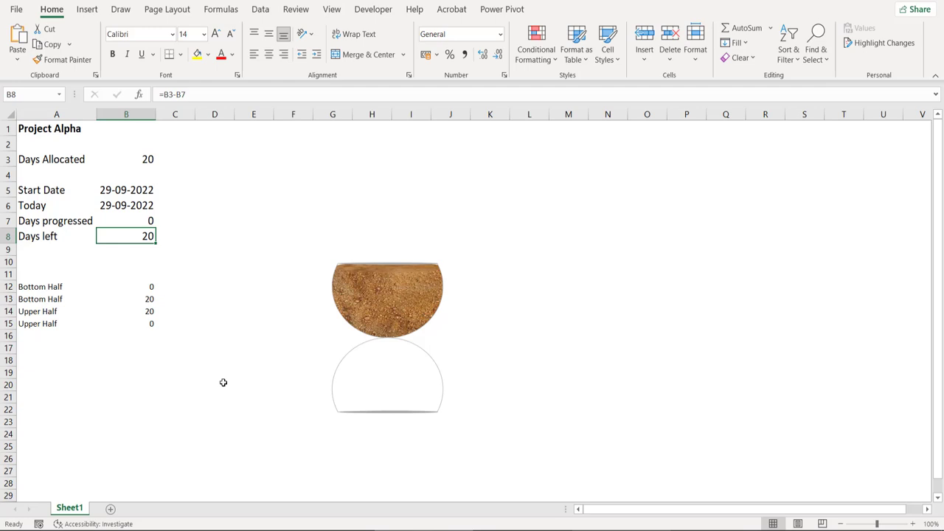
left_click(254, 445)
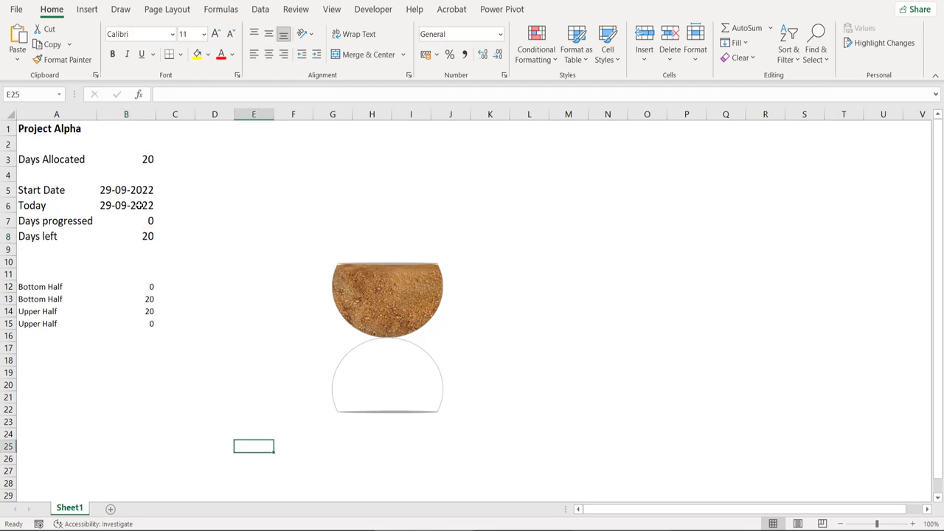
- Inspect the TODAY() formula in B6, returning 29-09-2022
left_click(127, 205)
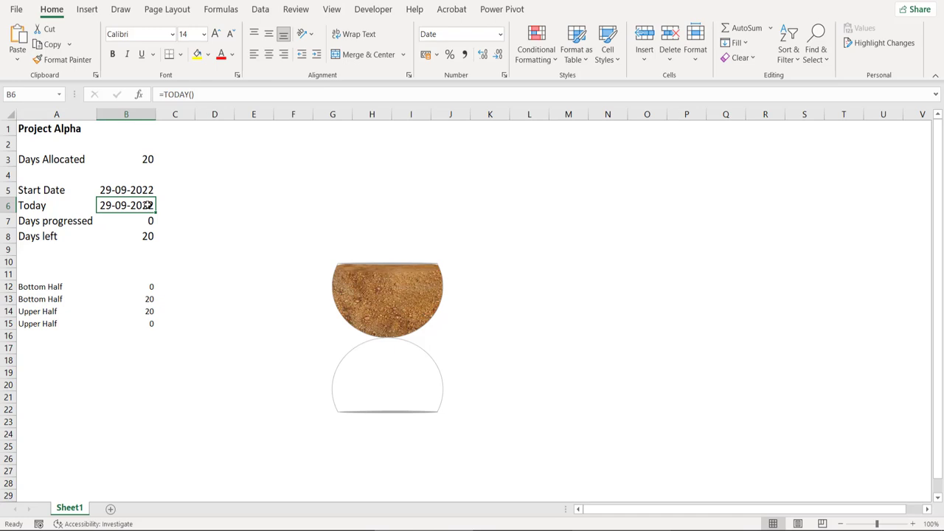
mouse_move(449, 440)
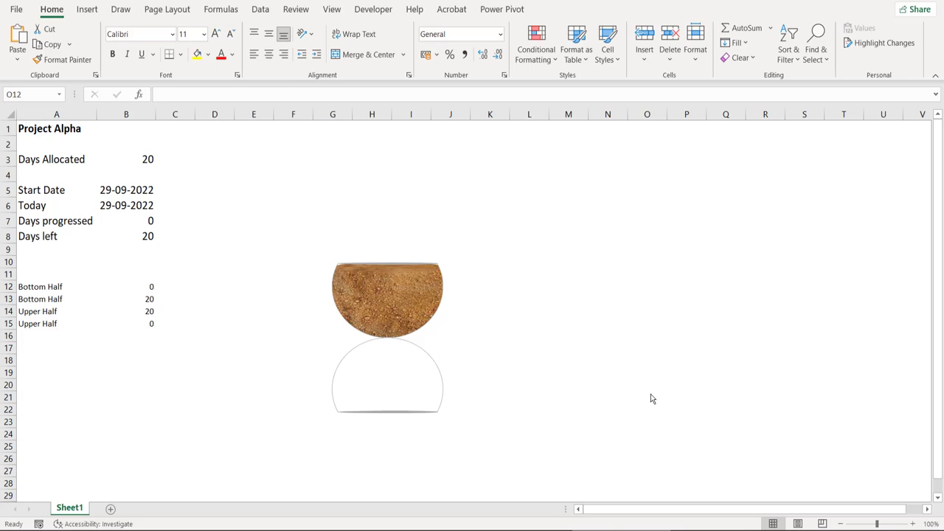
mouse_move(401, 342)
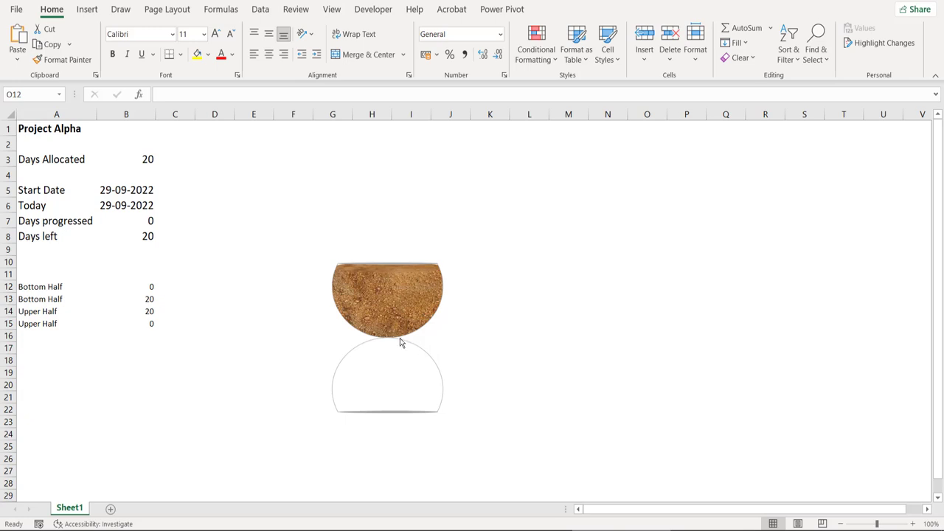
mouse_move(389, 334)
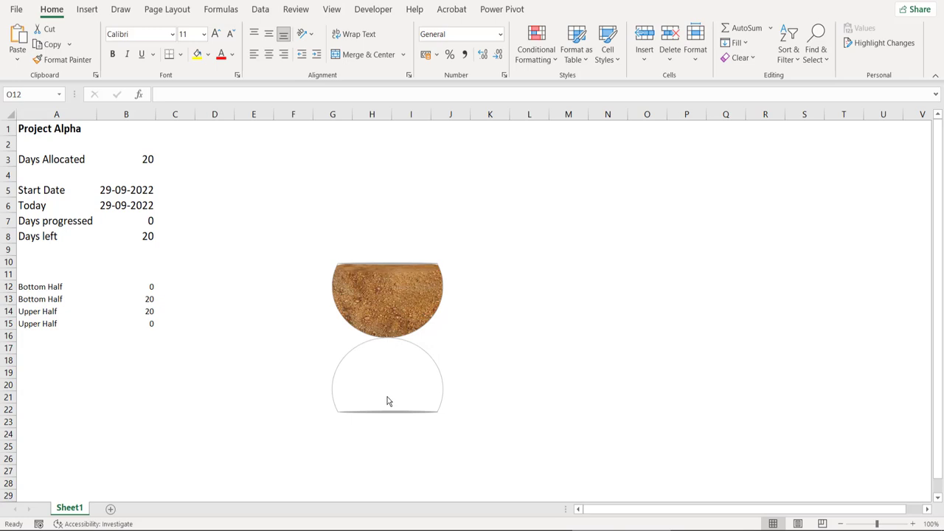
mouse_move(487, 337)
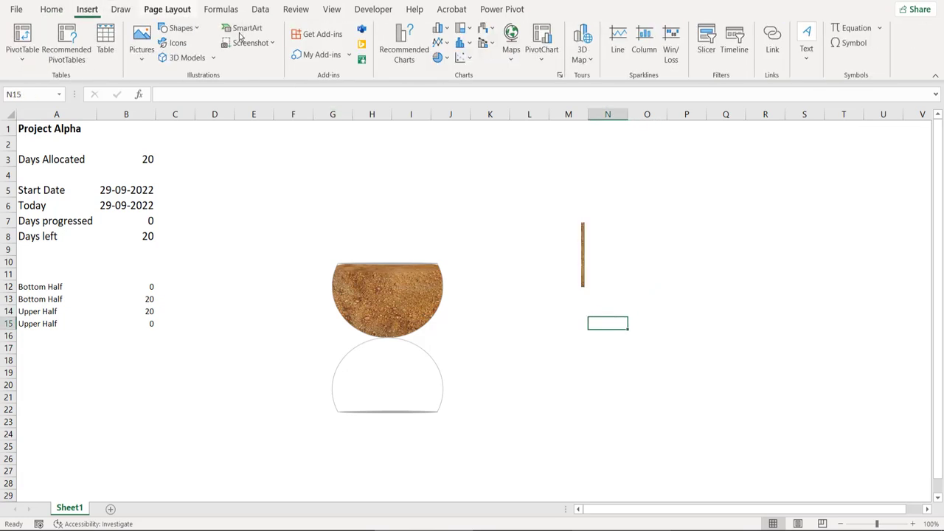
- Draw a wide transparent rectangle across the sand stream and group the two shapes
left_click(179, 26)
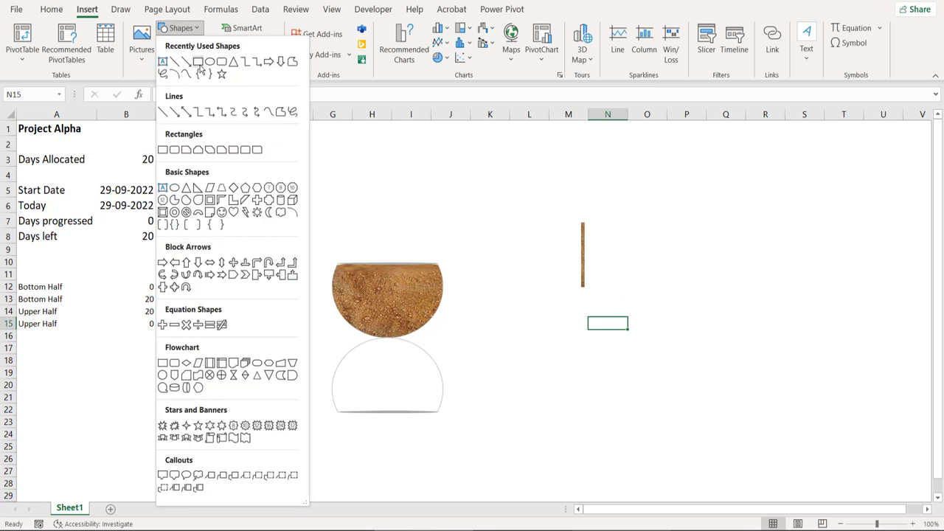
left_click_drag(498, 233, 623, 264)
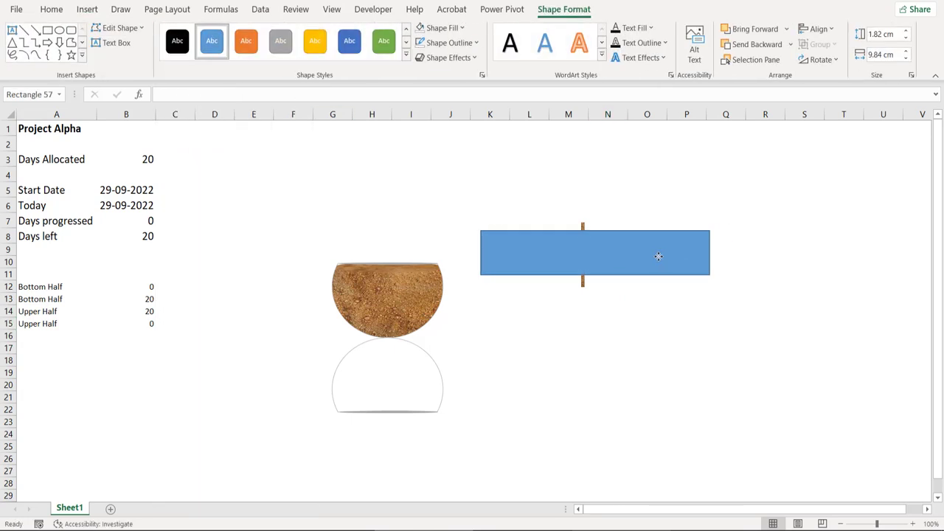
left_click(442, 28)
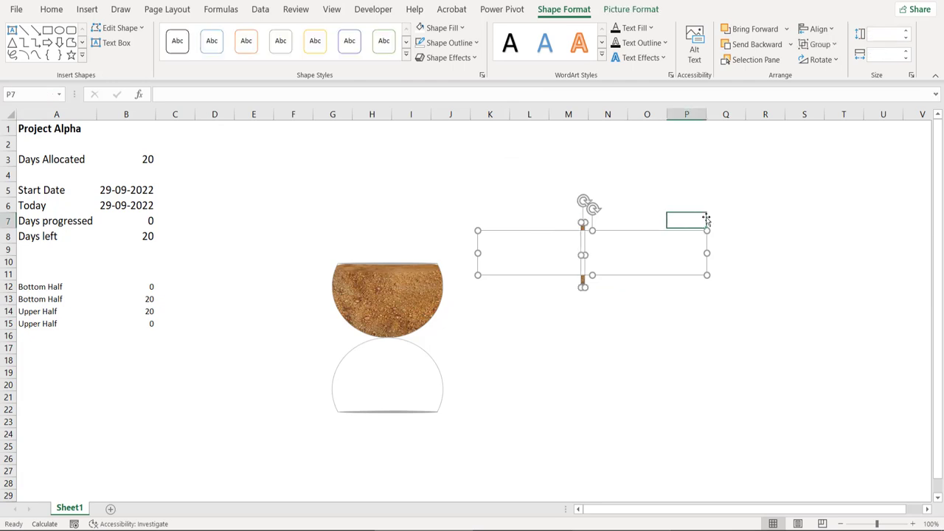
right_click(583, 254)
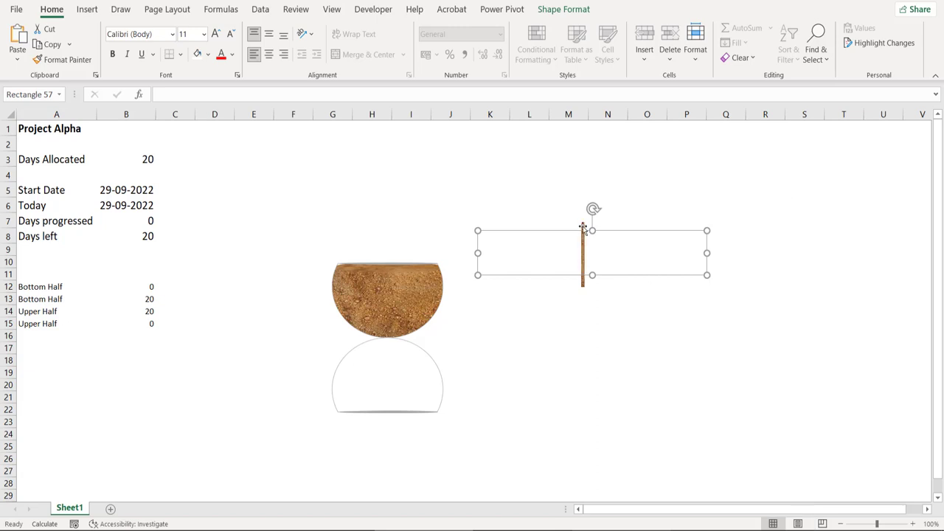
right_click(583, 251)
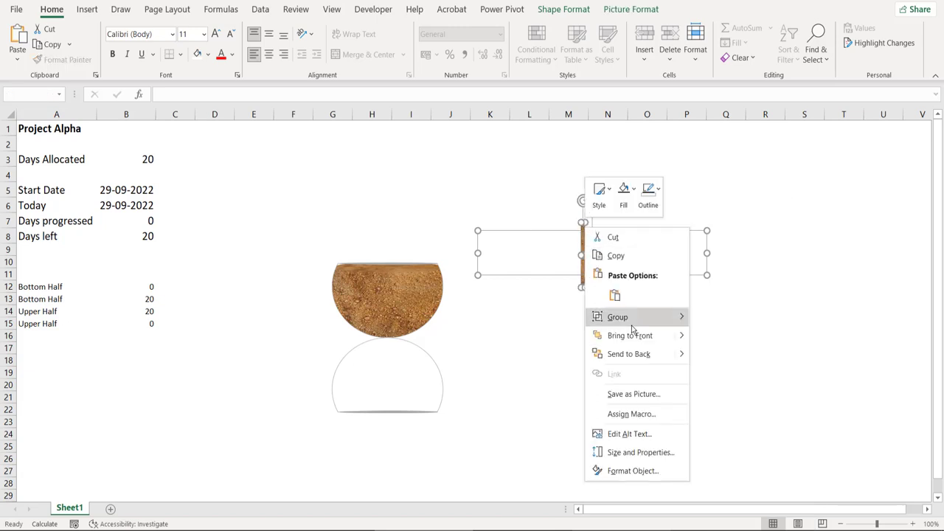
left_click(617, 316)
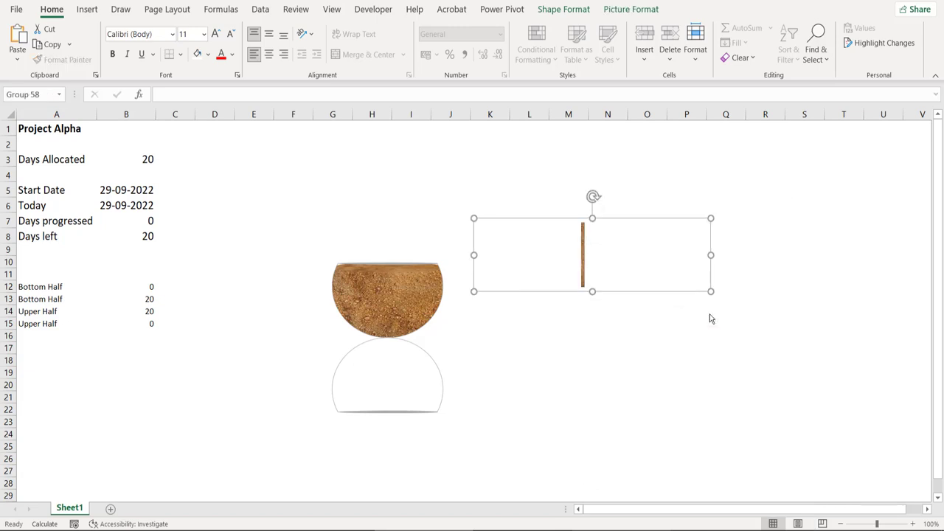
mouse_move(320, 168)
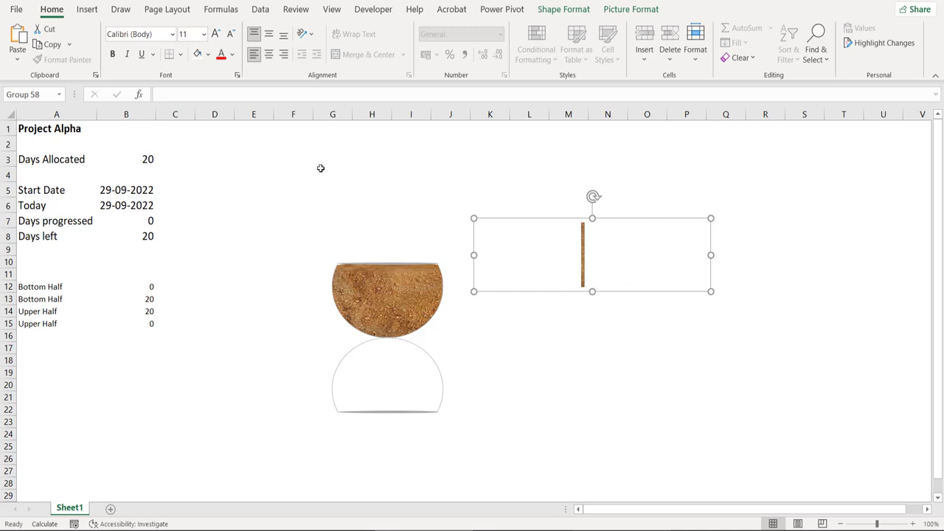
mouse_move(800, 80)
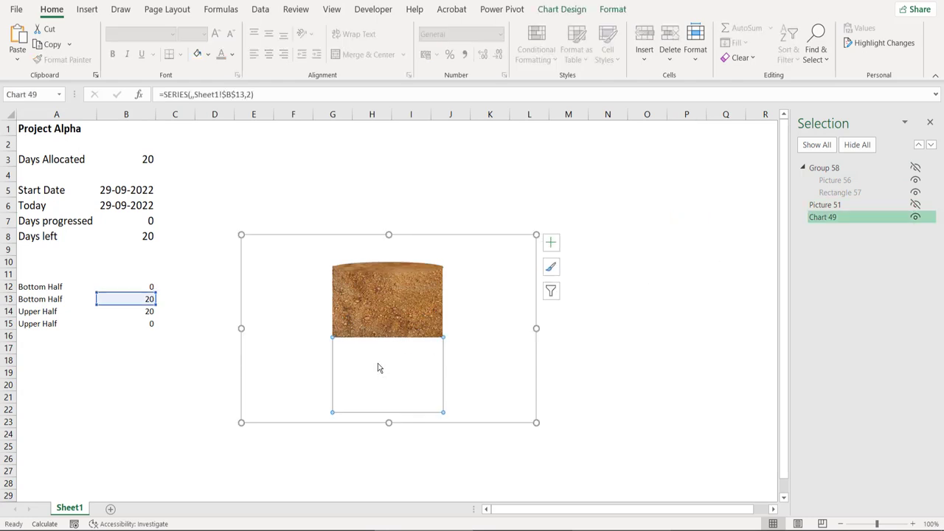
mouse_move(391, 384)
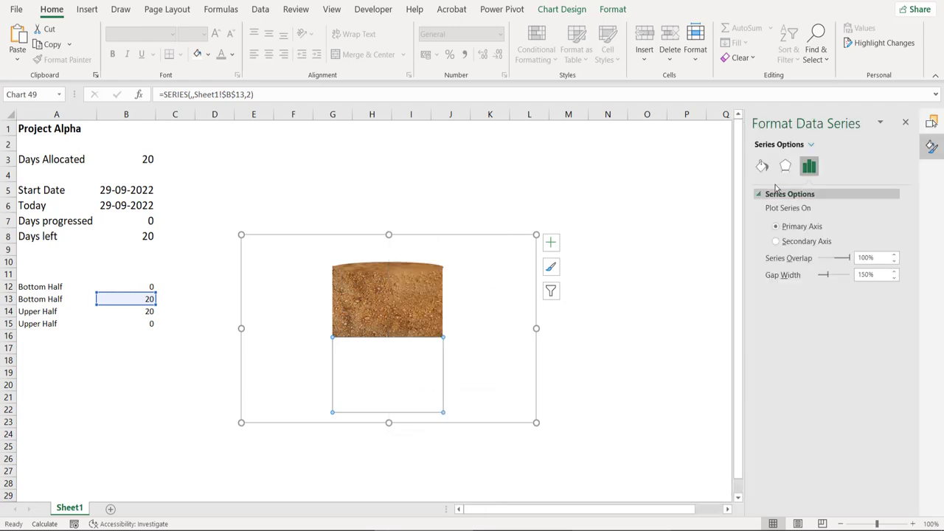
- Set the lower chart's empty series fill to the pasted sand-stream picture
left_click(762, 165)
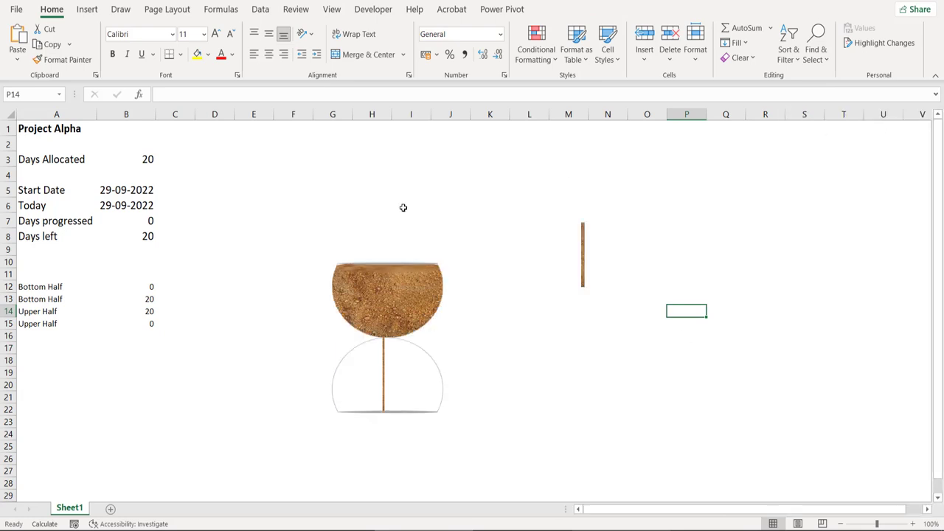
- Test Days progressed at 8, then set it to 20 so all sand drains into the lower bulb
left_click(127, 222)
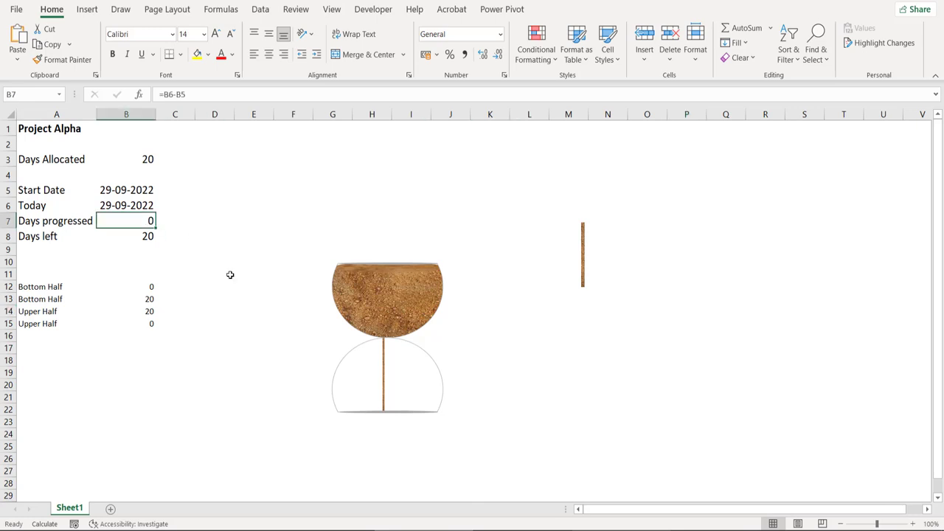
type("8")
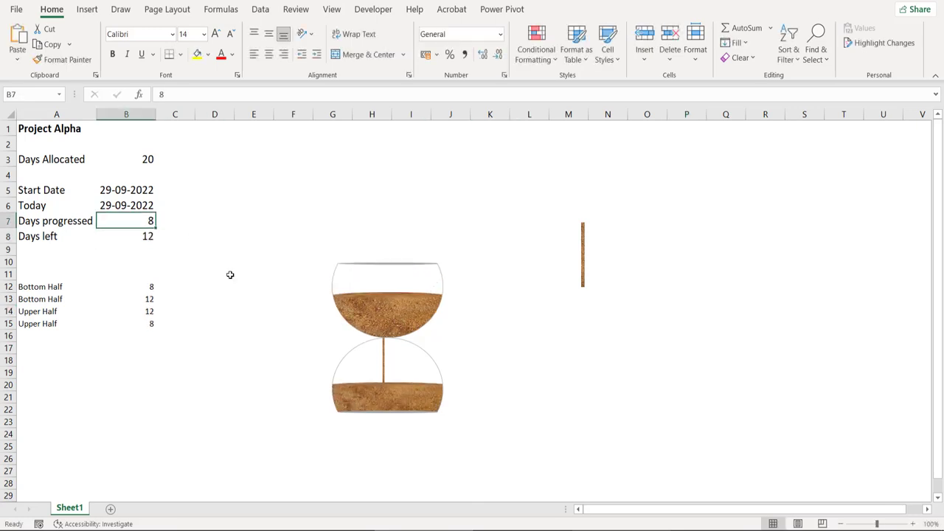
type("20")
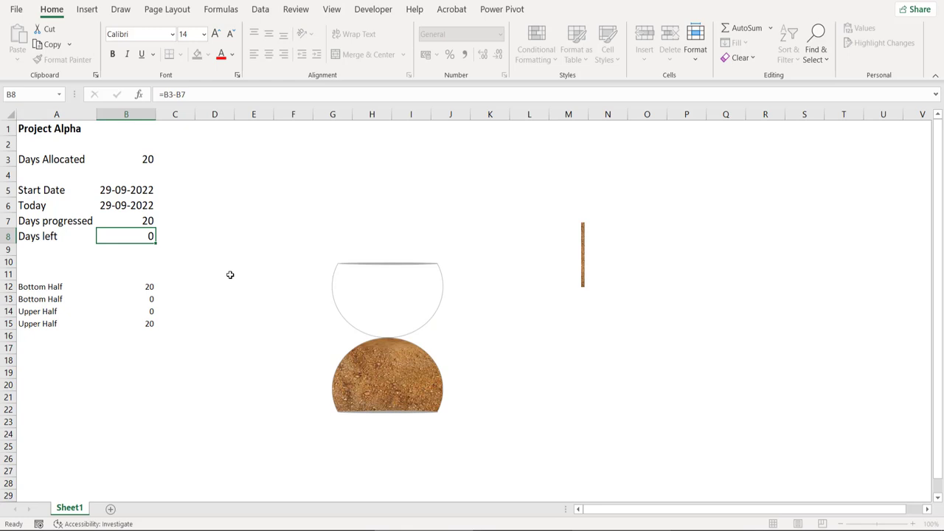